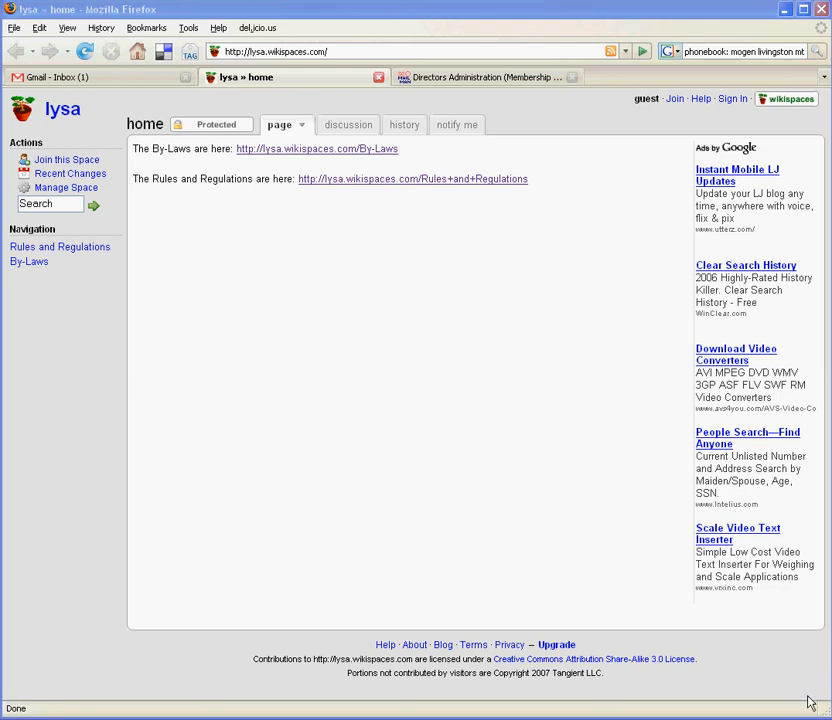
mouse_move(472, 377)
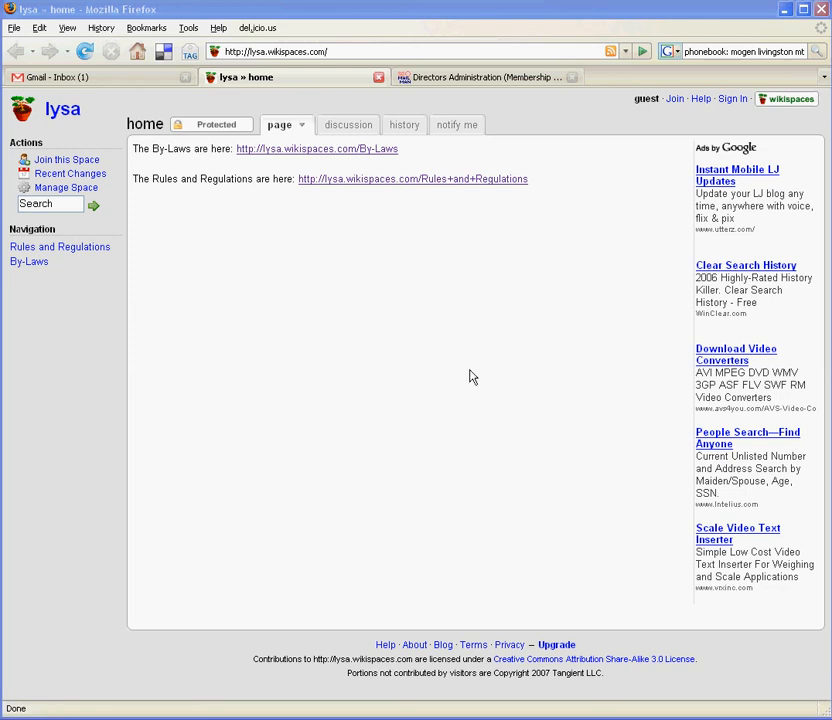
mouse_move(399, 274)
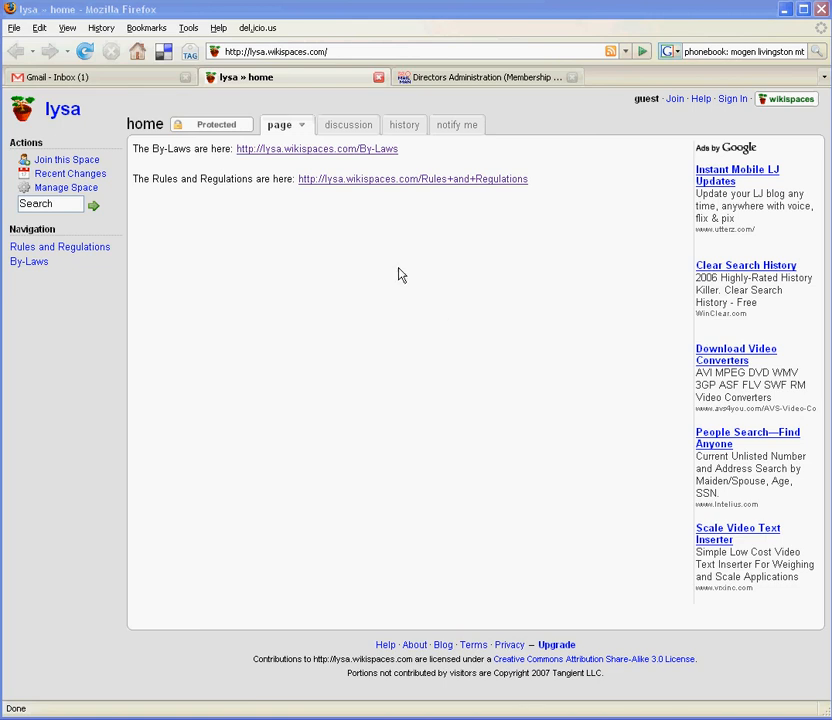
mouse_move(399, 271)
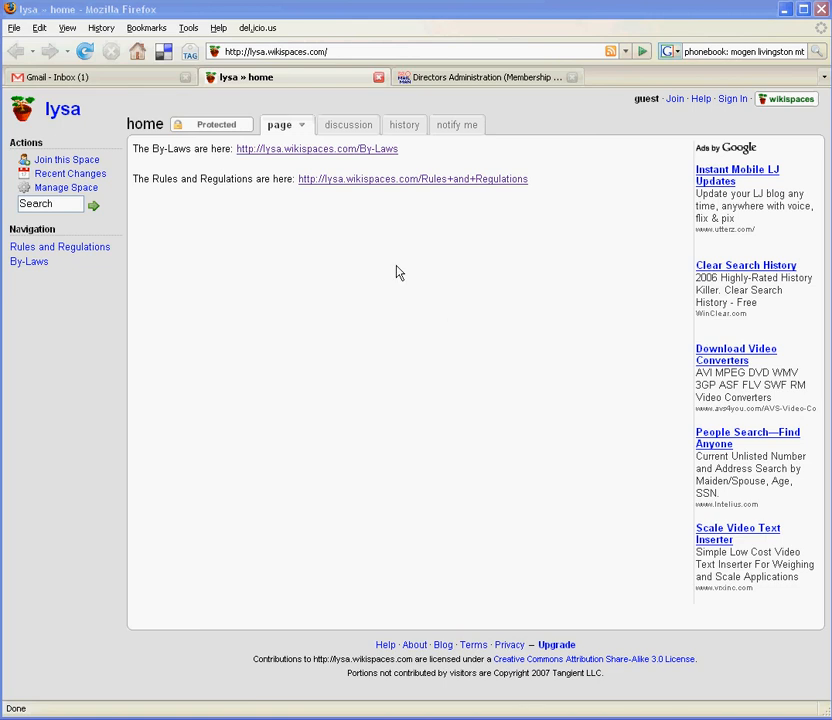
mouse_move(386, 218)
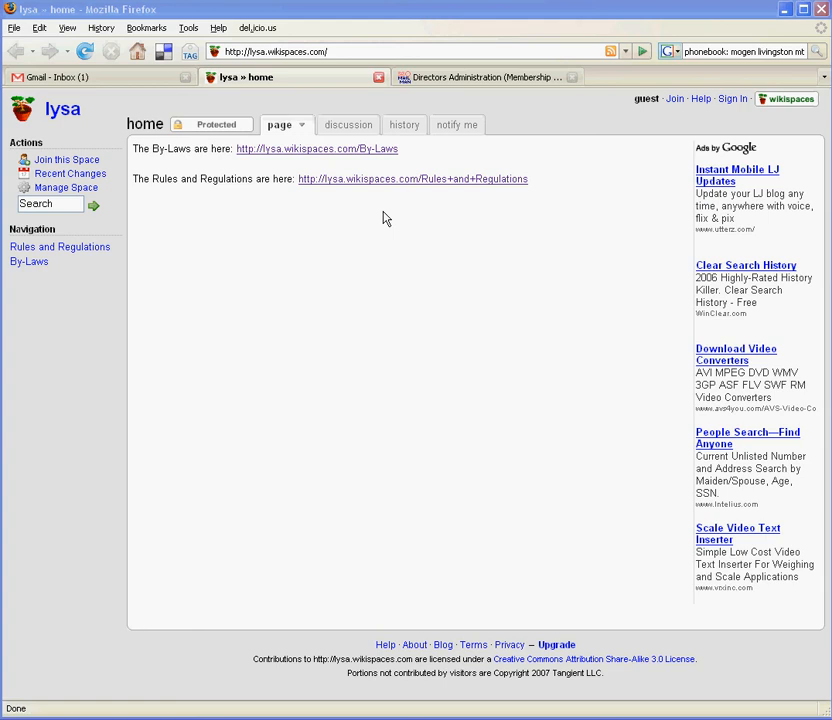
mouse_move(375, 180)
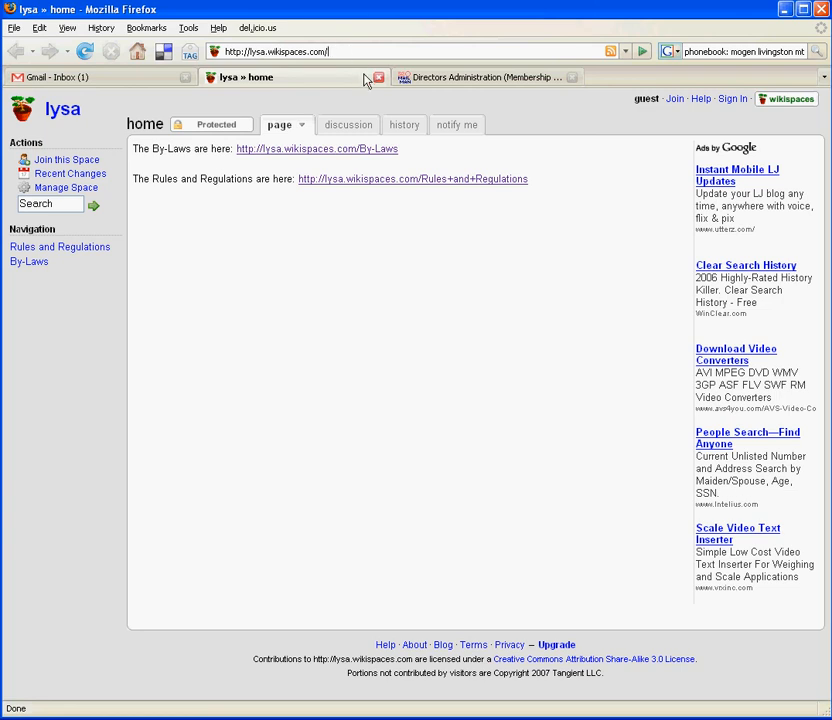
mouse_move(278, 203)
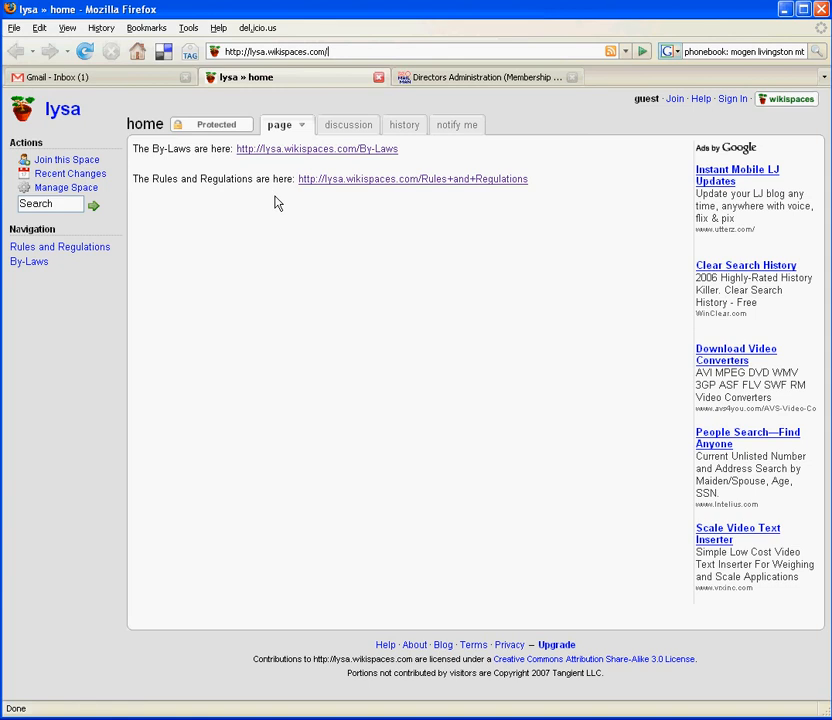
mouse_move(231, 166)
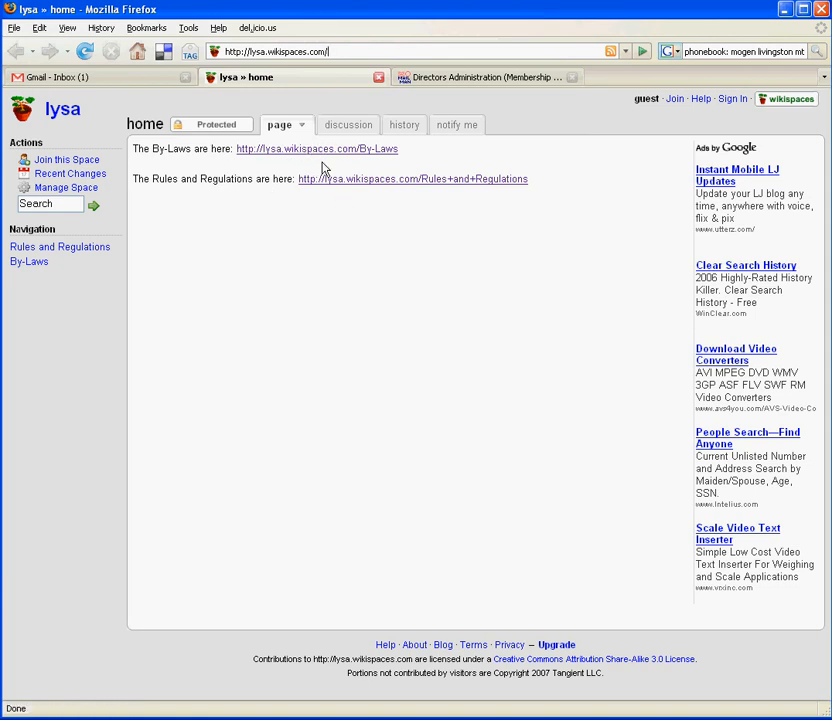
mouse_move(392, 188)
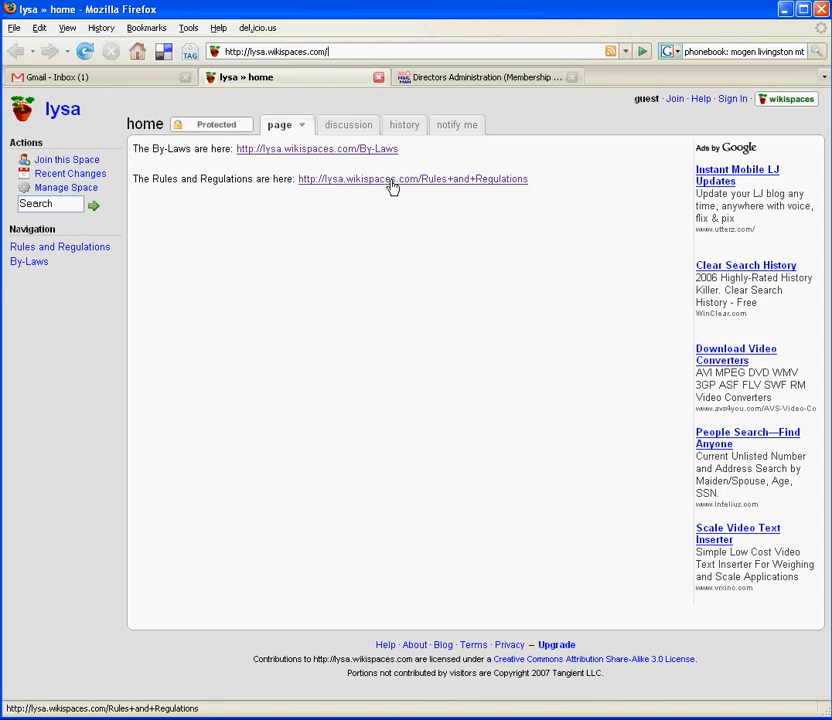
mouse_move(351, 183)
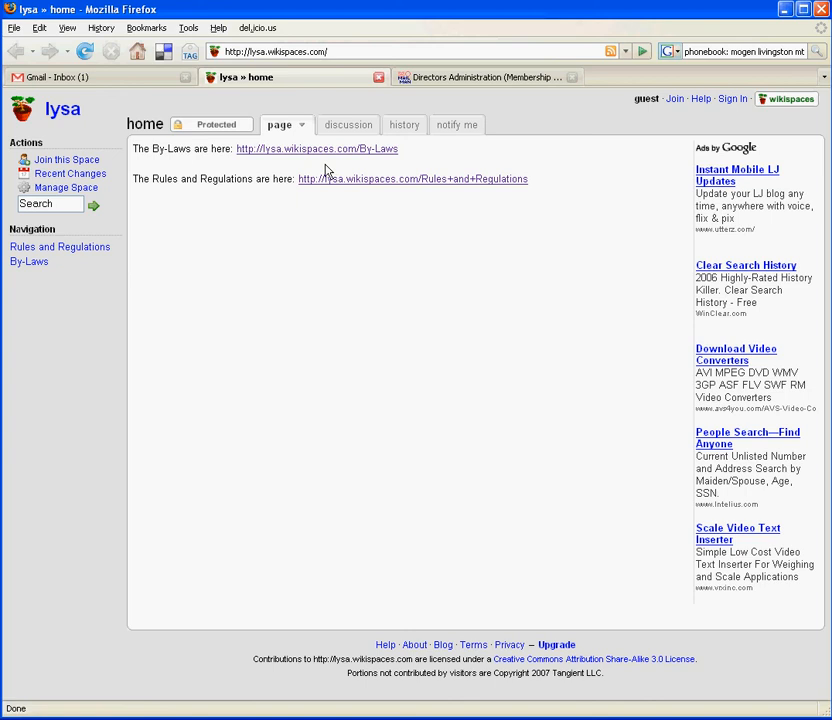
mouse_move(305, 155)
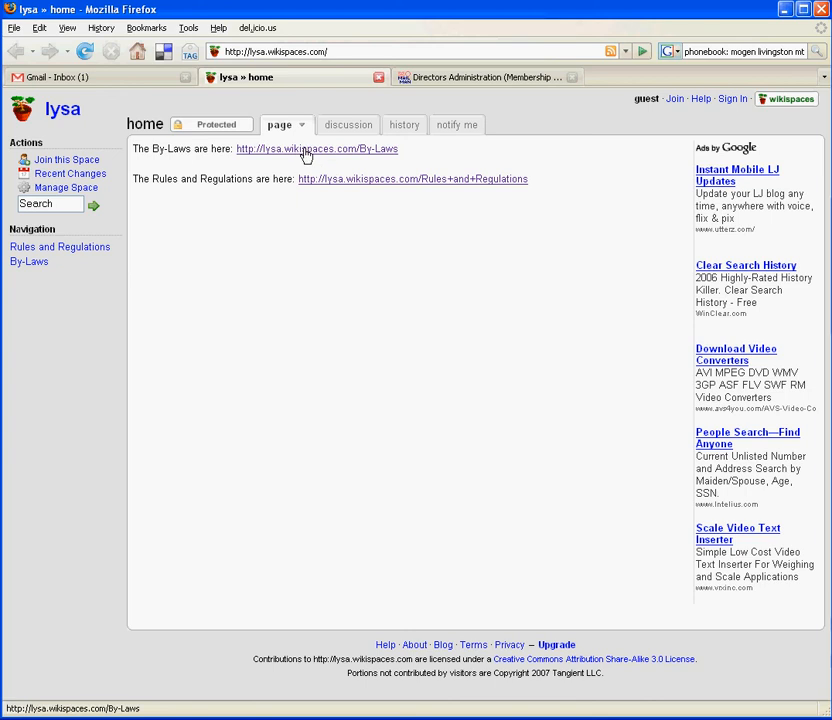
mouse_move(316, 156)
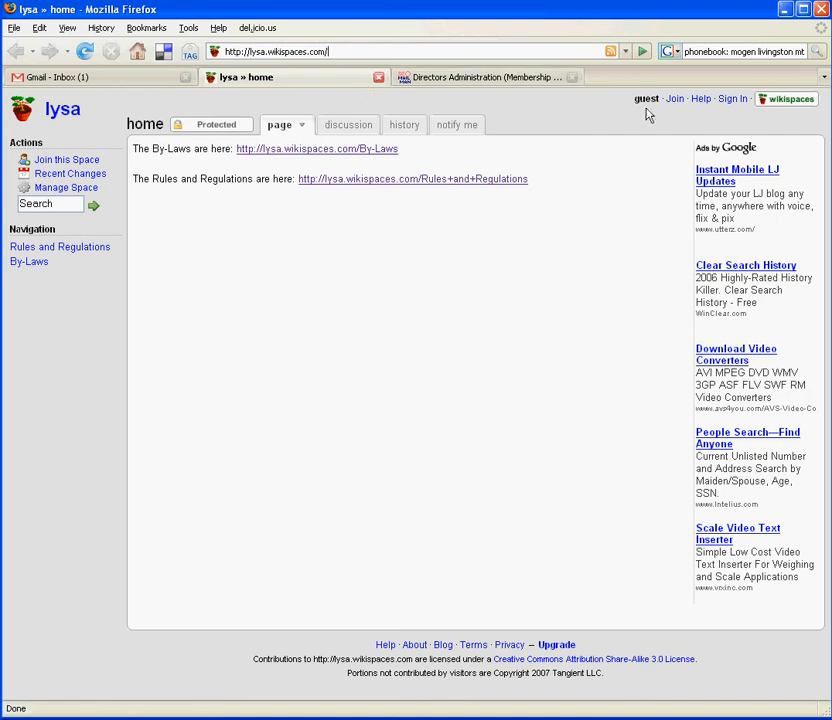
mouse_move(634, 100)
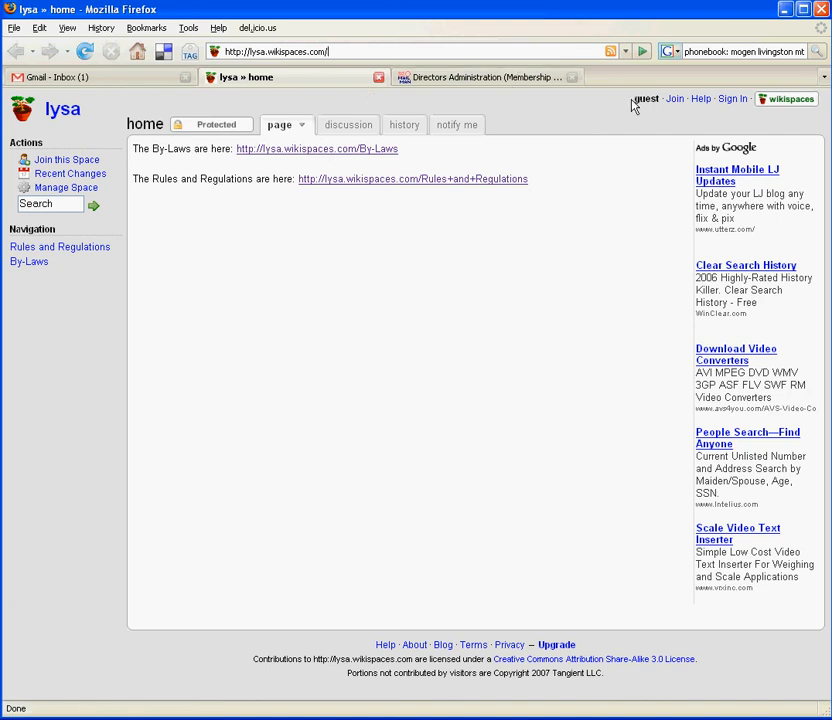
mouse_move(735, 104)
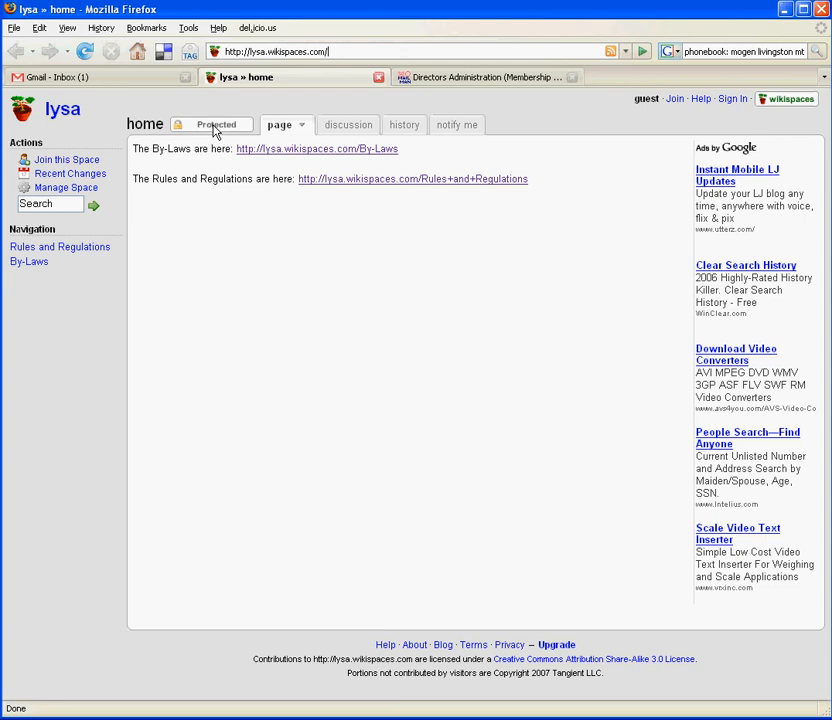
mouse_move(219, 124)
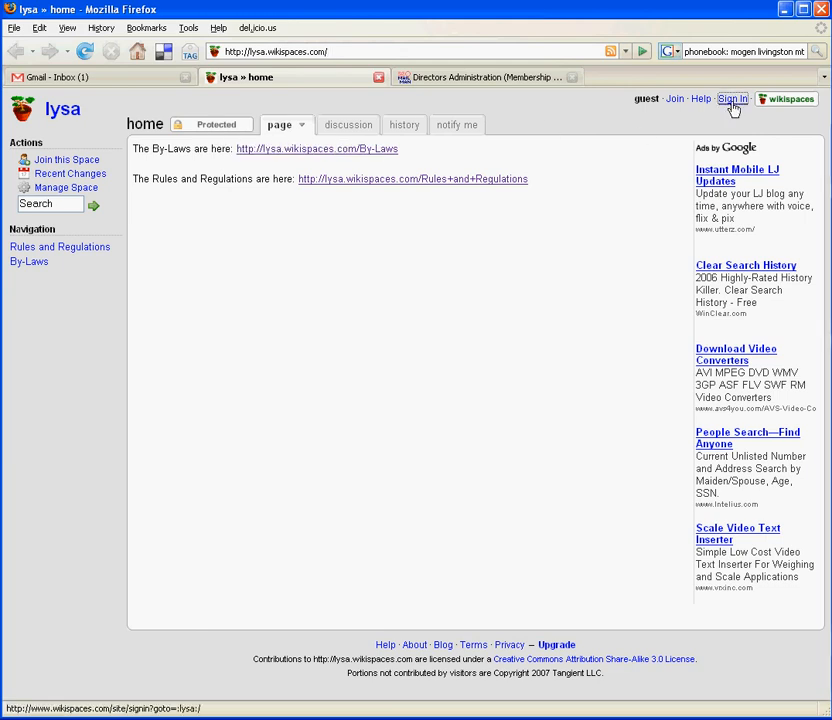
Go through Sign In to the Wikispaces page for joining as a new member.
left_click(734, 98)
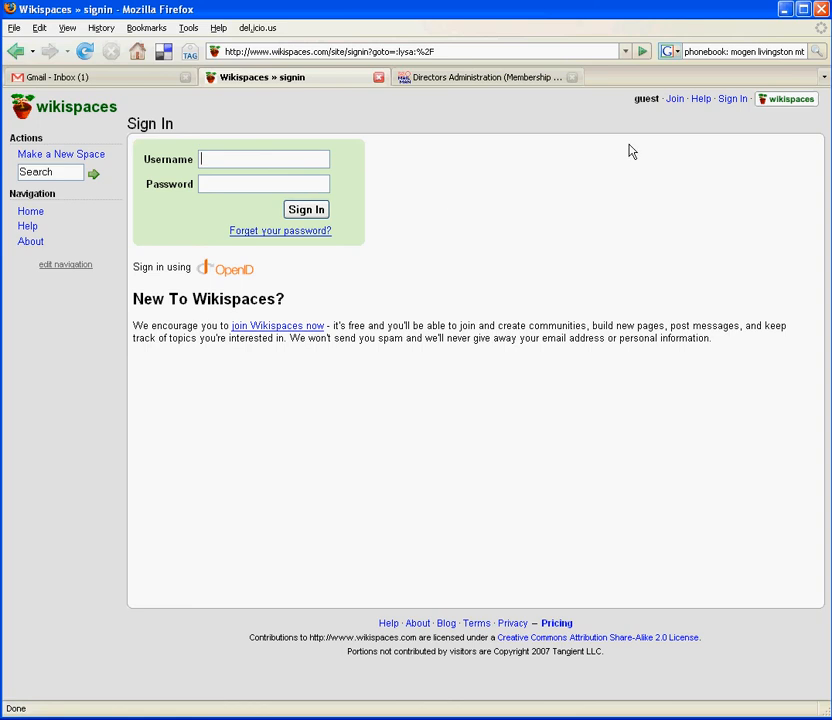
mouse_move(671, 107)
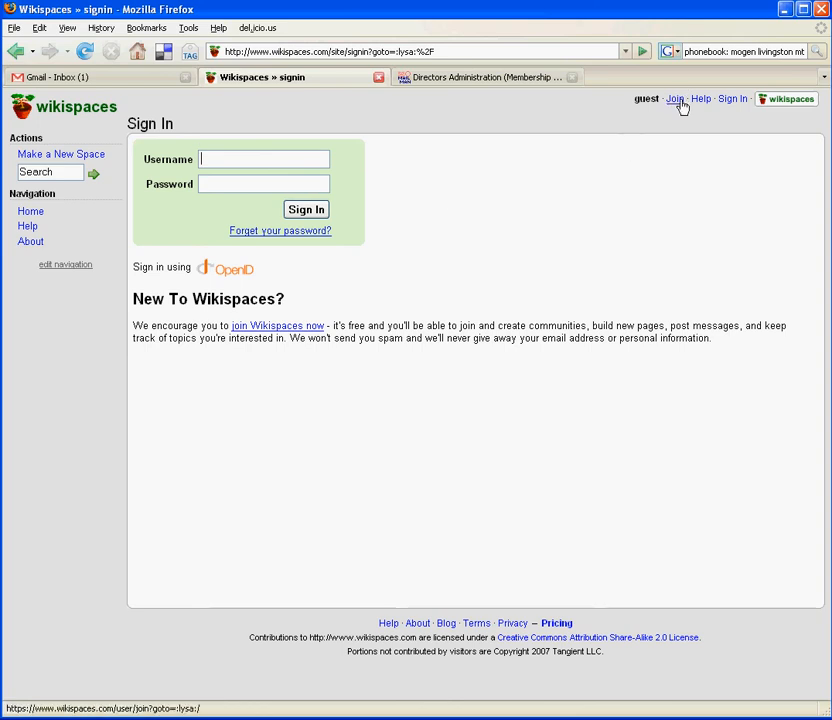
left_click(674, 99)
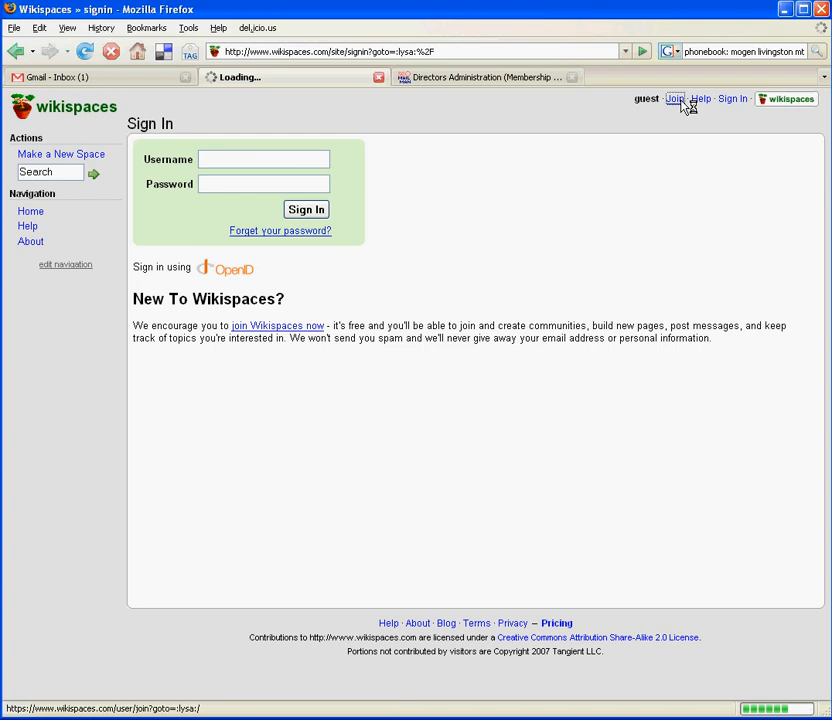
left_click(672, 98)
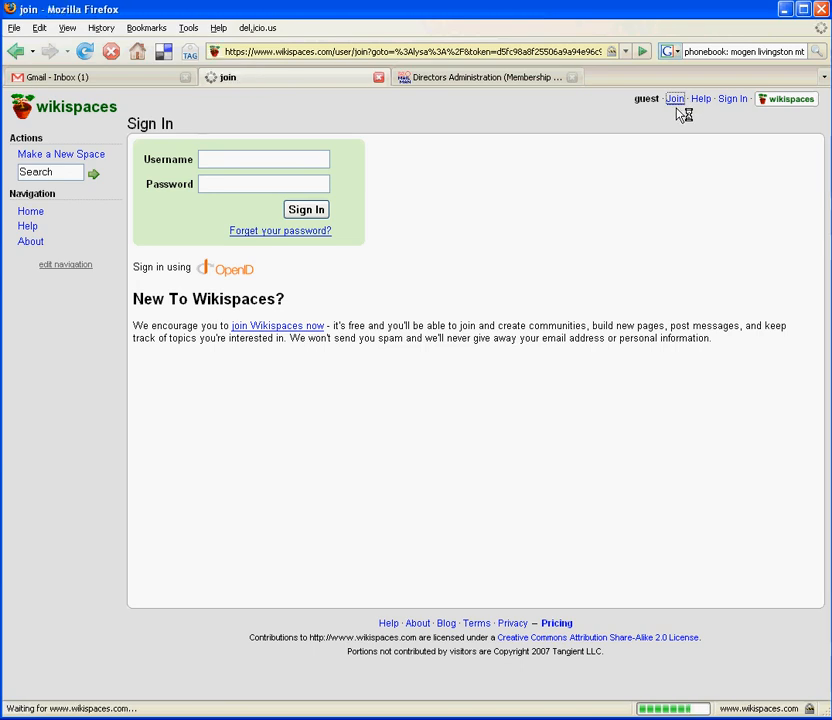
Look over the empty Join Now username, password and email fields, then return to Sign In.
left_click(670, 98)
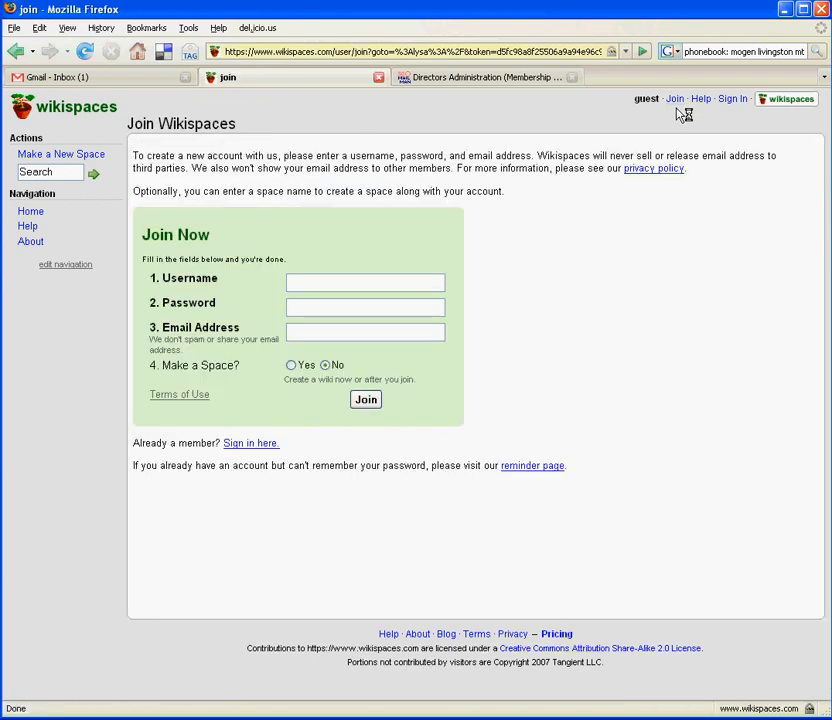
mouse_move(405, 269)
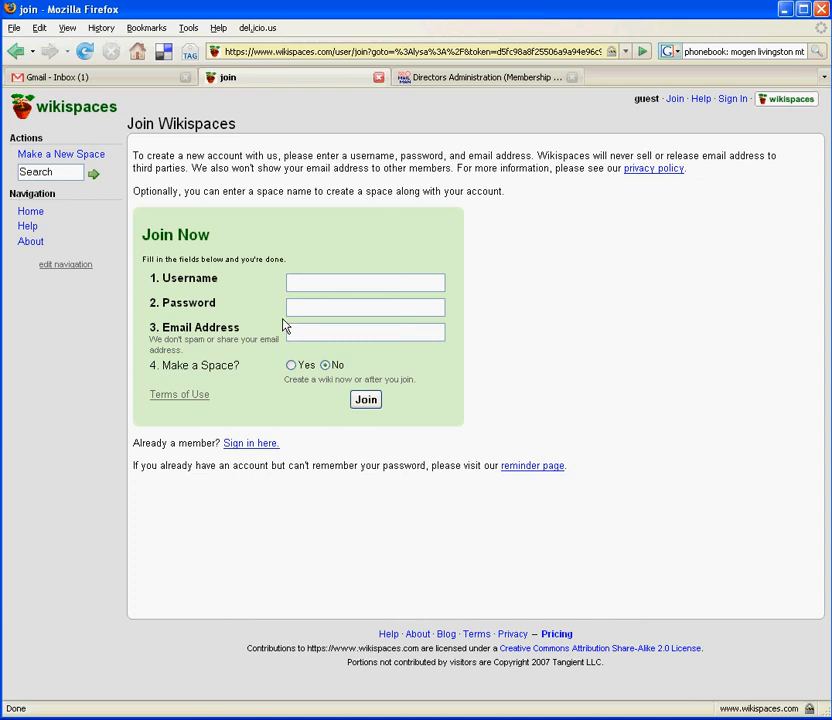
mouse_move(277, 312)
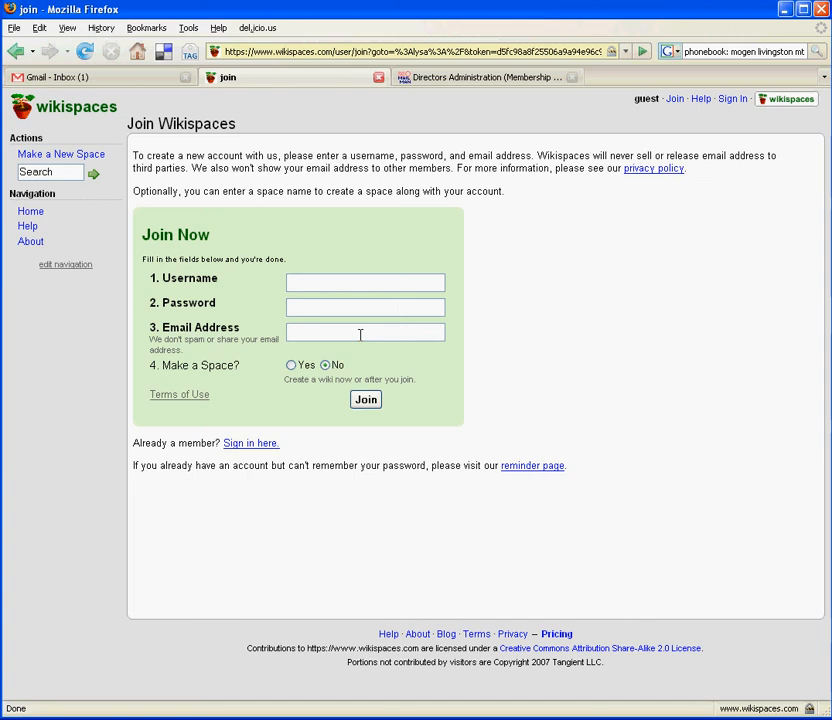
mouse_move(338, 271)
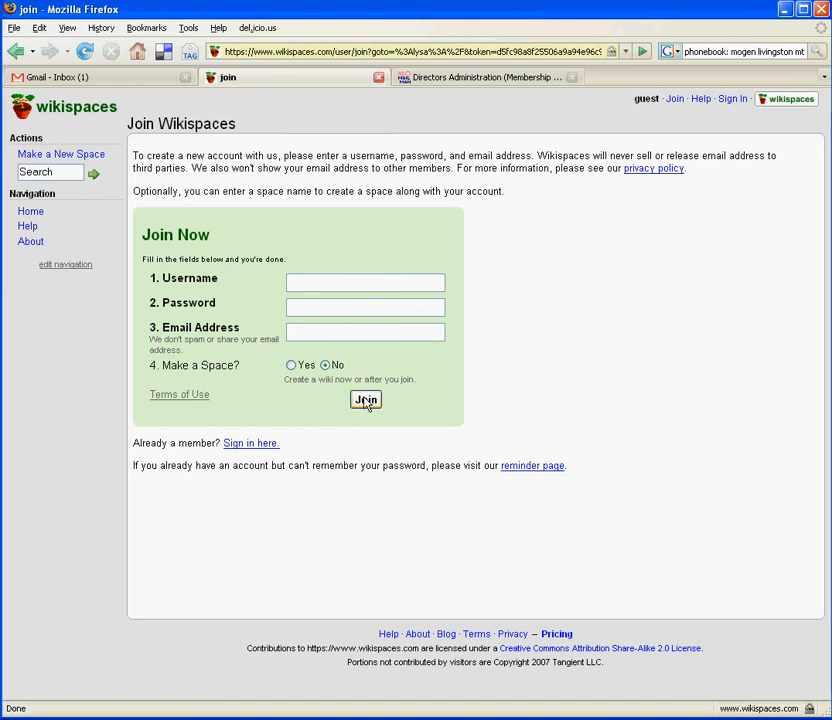
mouse_move(500, 265)
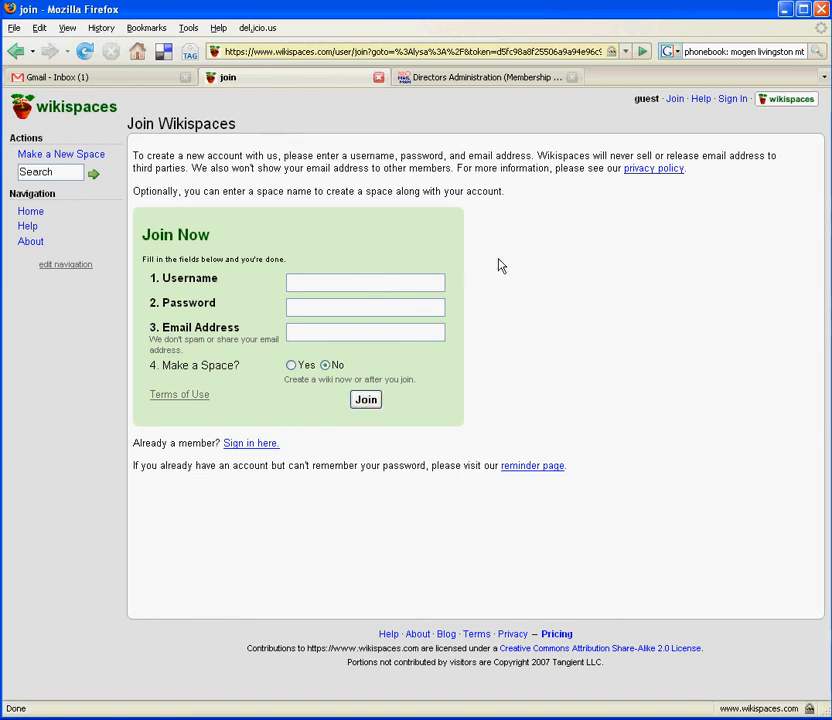
mouse_move(514, 258)
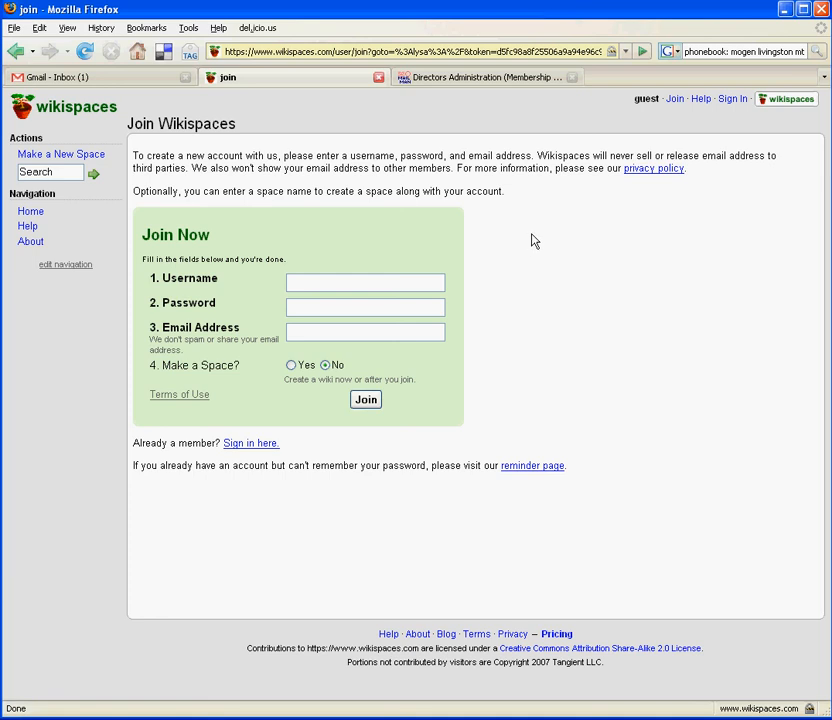
mouse_move(736, 120)
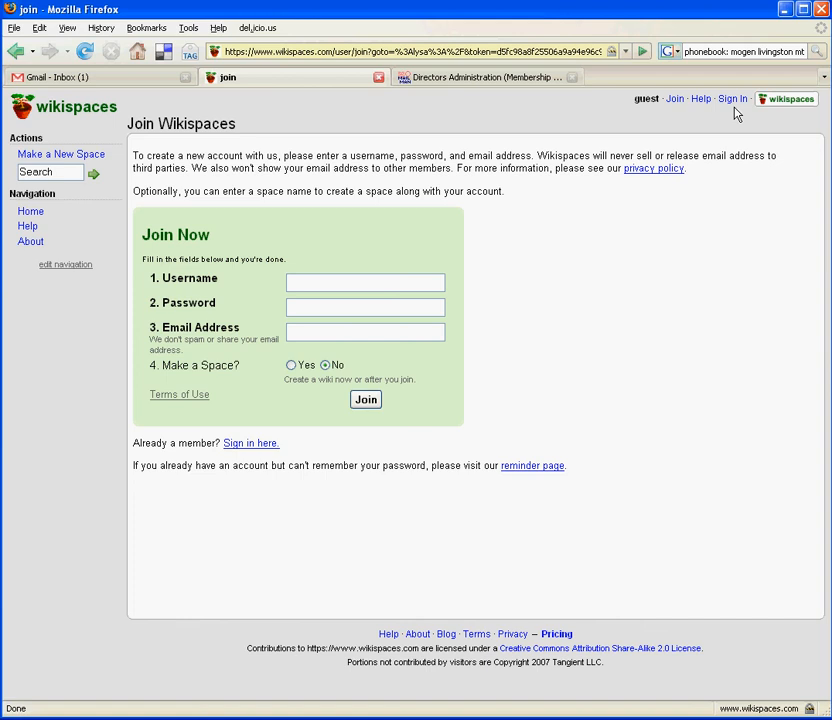
left_click(733, 99)
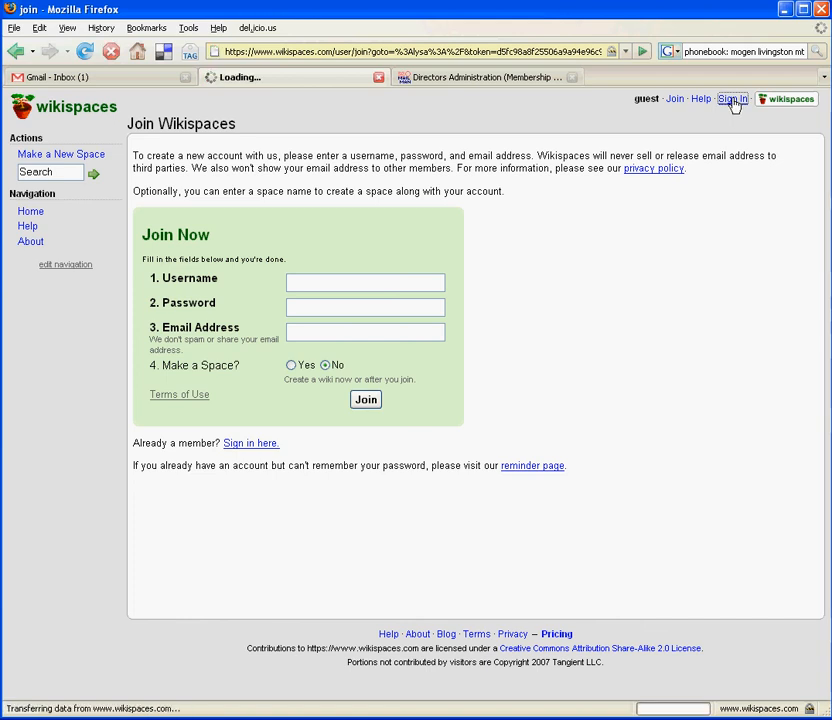
Sign in as lysa and decline Firefox's offer to remember the password.
left_click(735, 99)
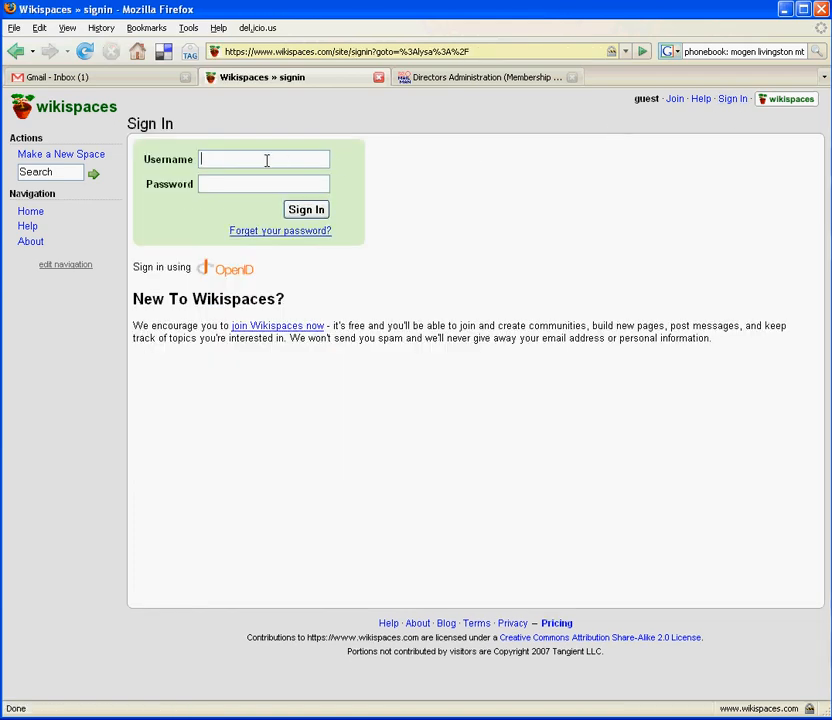
type("lysa")
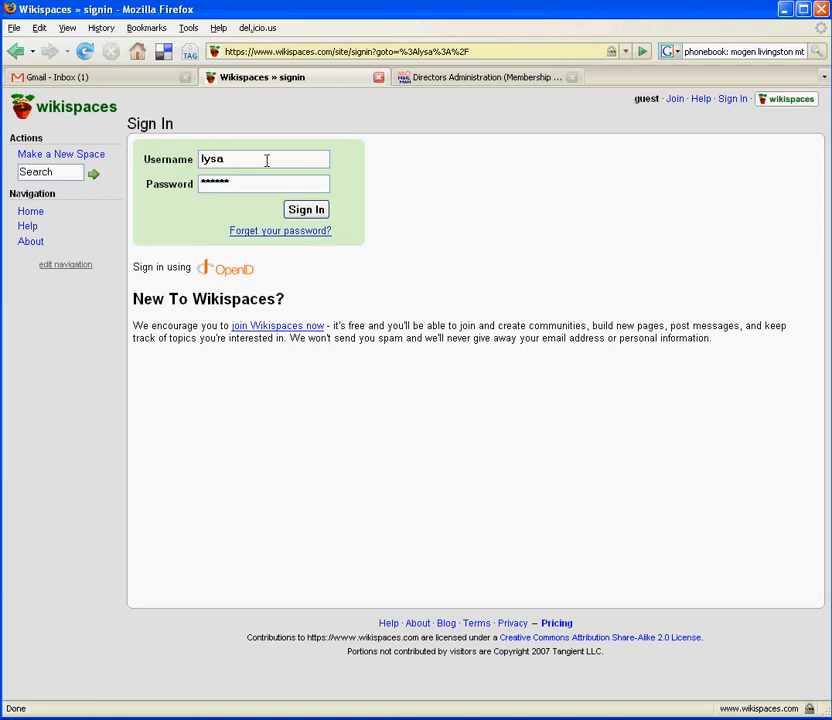
left_click(306, 209)
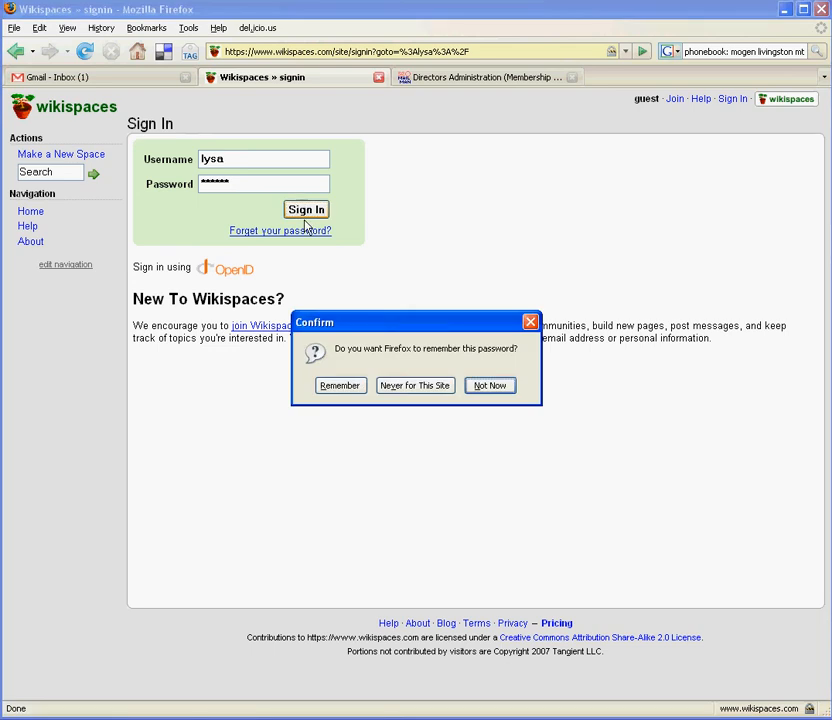
left_click(489, 385)
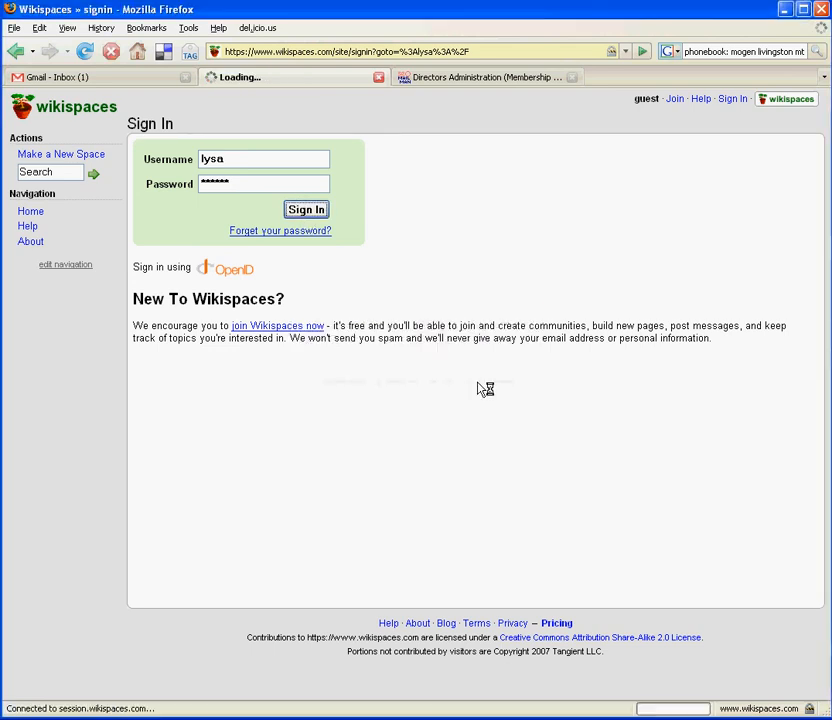
Open the By-Laws page with the soccer association's bylaws from the home page.
left_click(306, 209)
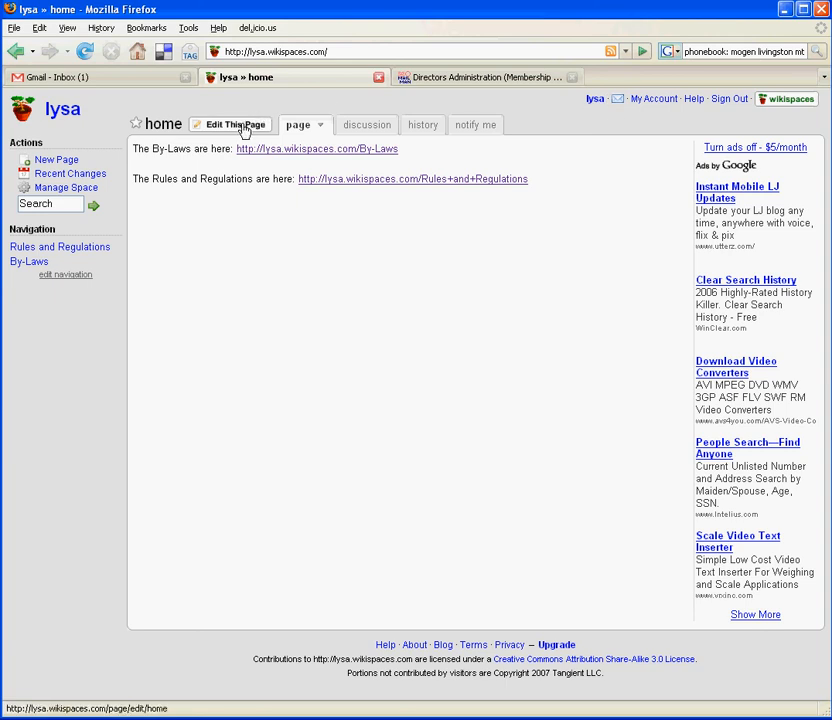
mouse_move(248, 130)
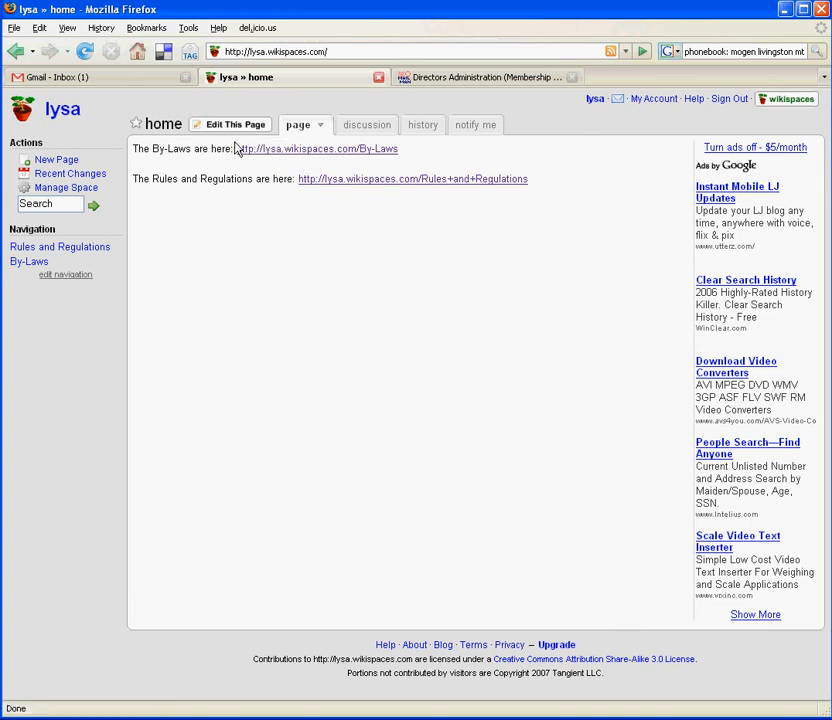
mouse_move(284, 155)
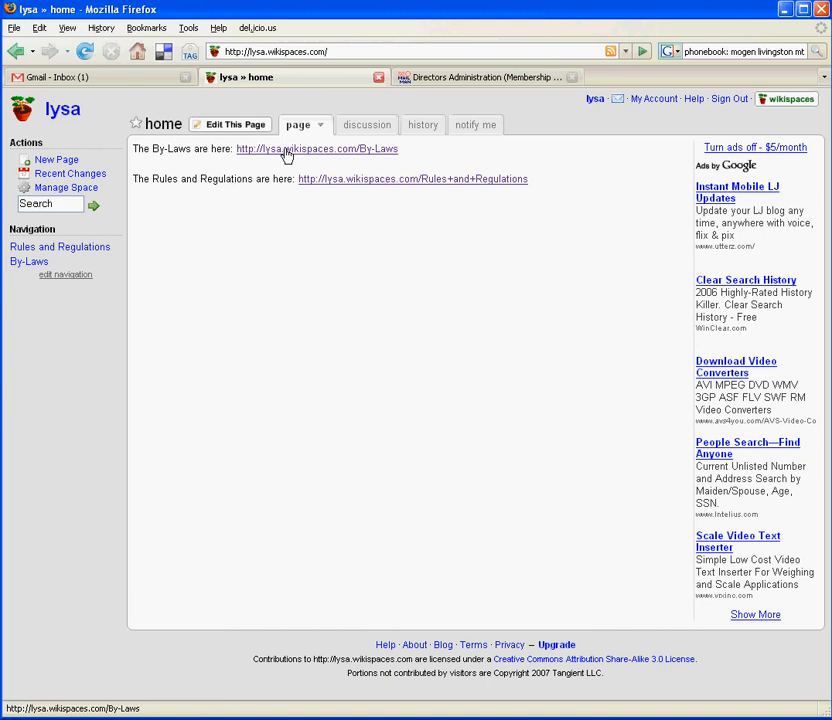
left_click(290, 149)
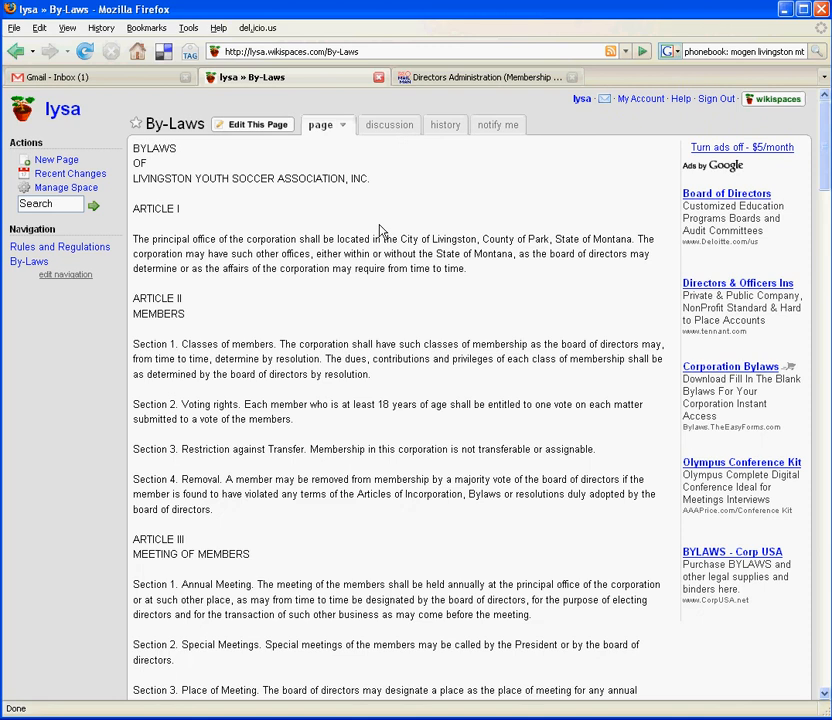
Edit the By-Laws page and discard the recovered earlier draft.
scroll("down", 3)
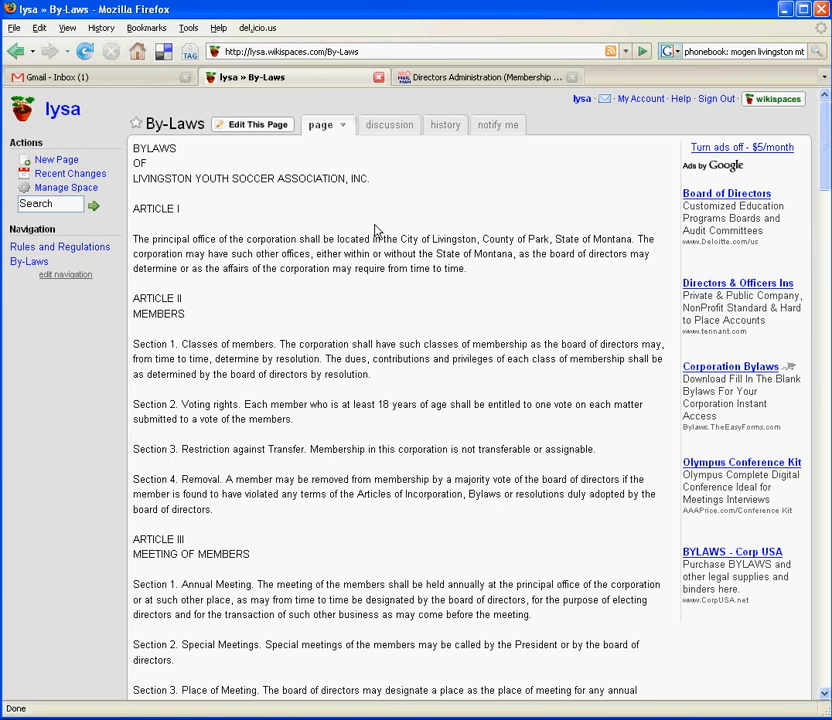
mouse_move(367, 153)
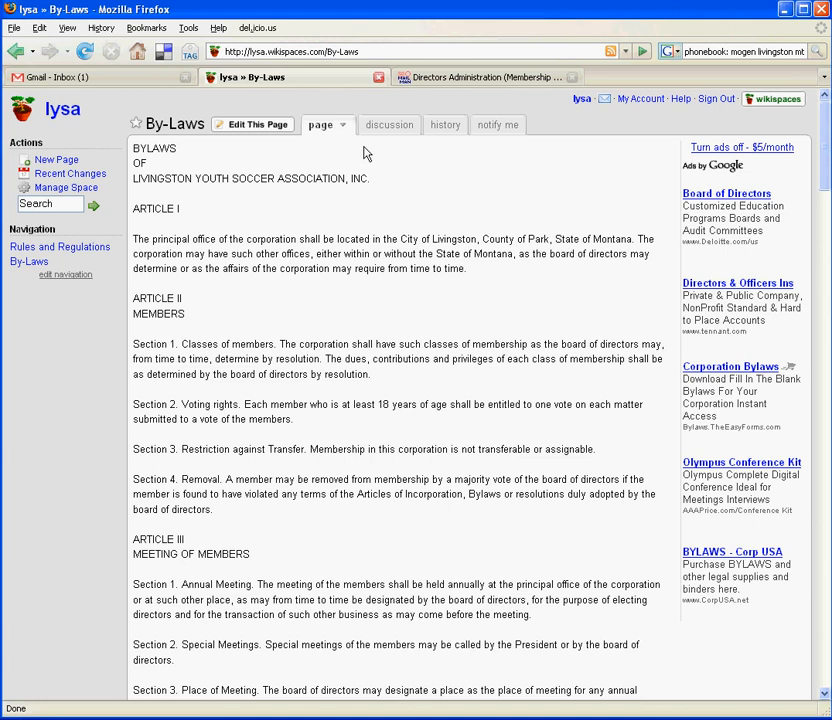
mouse_move(338, 124)
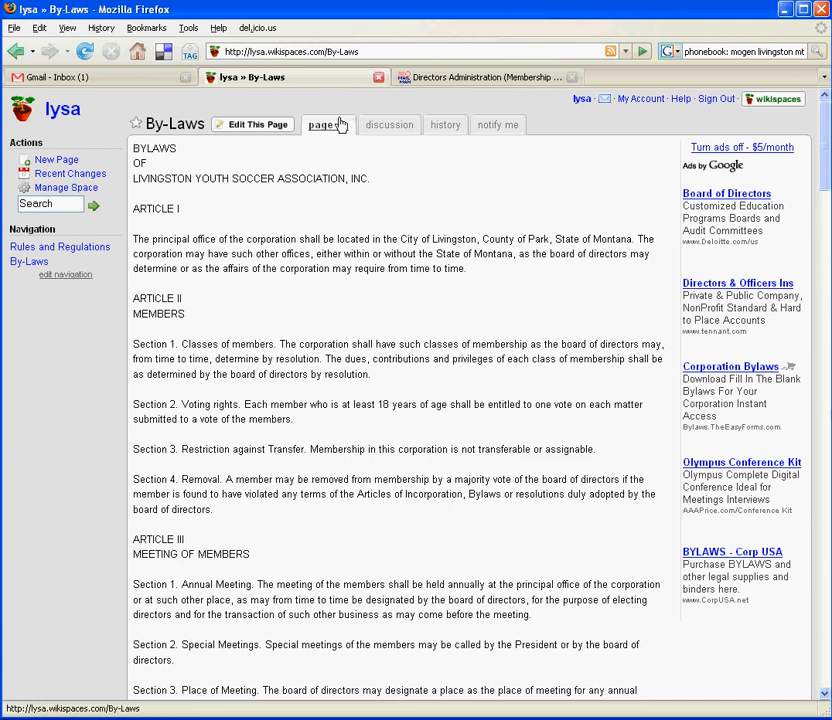
mouse_move(391, 124)
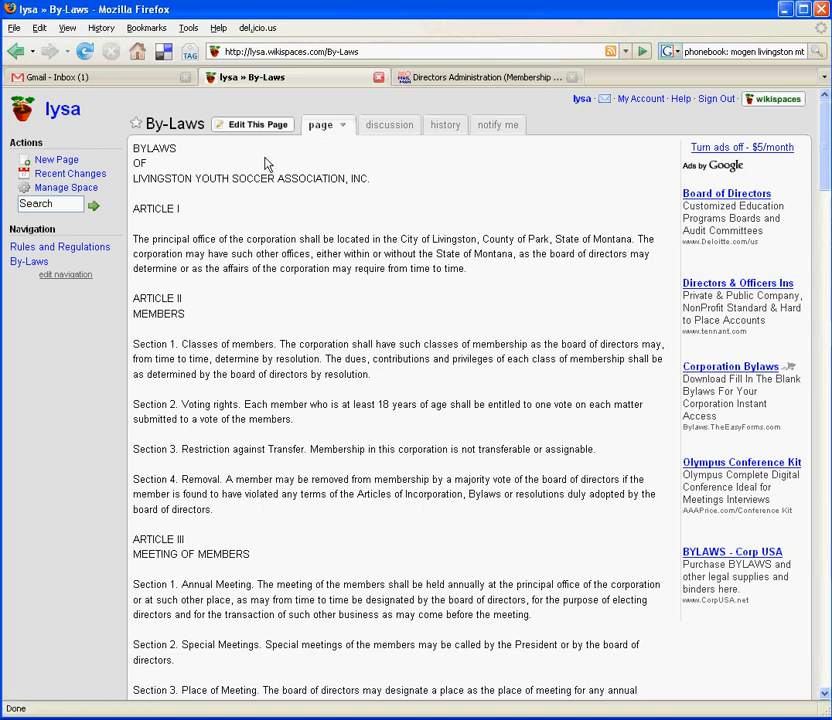
mouse_move(385, 283)
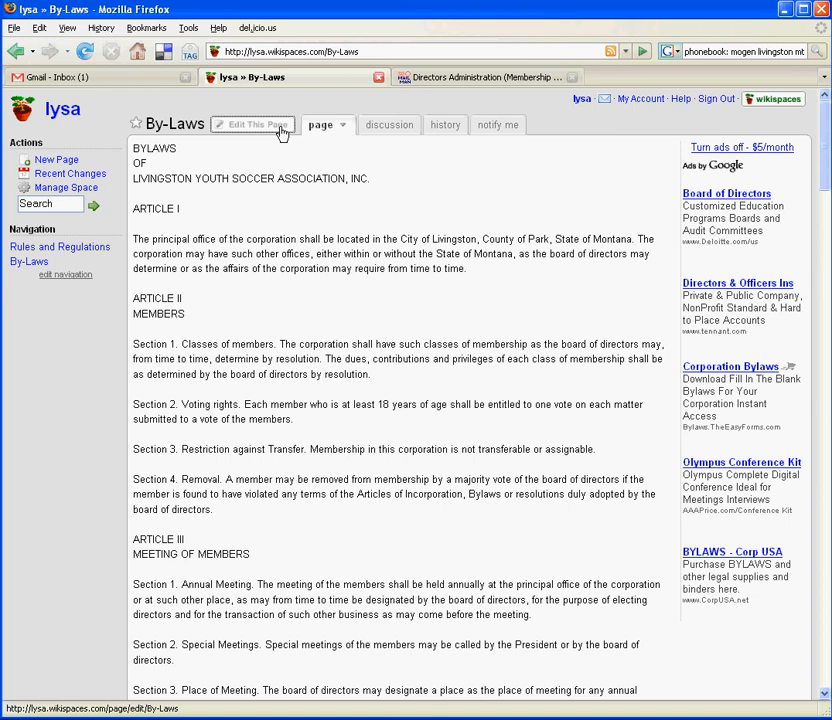
left_click(252, 124)
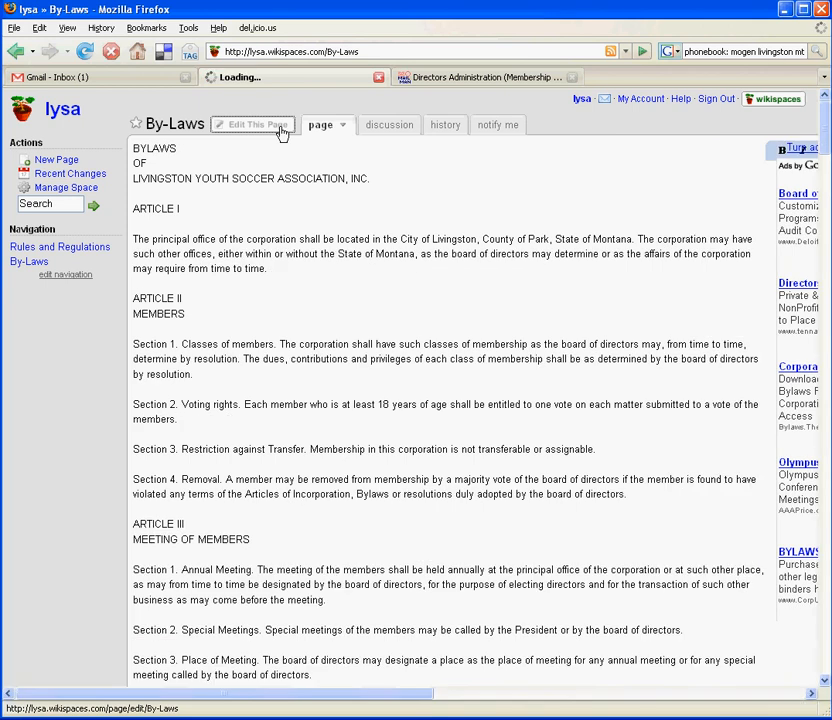
left_click(252, 124)
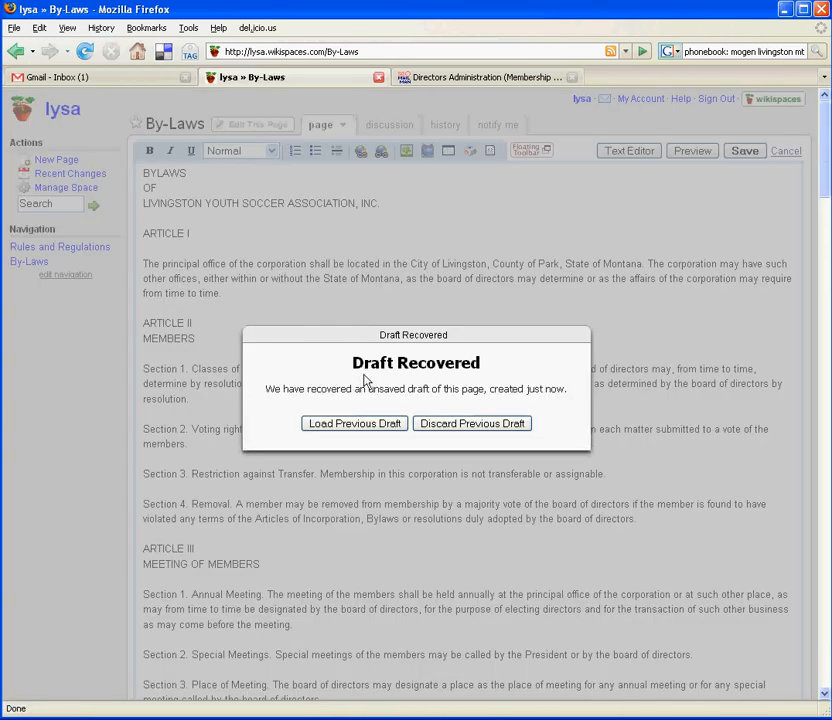
mouse_move(472, 423)
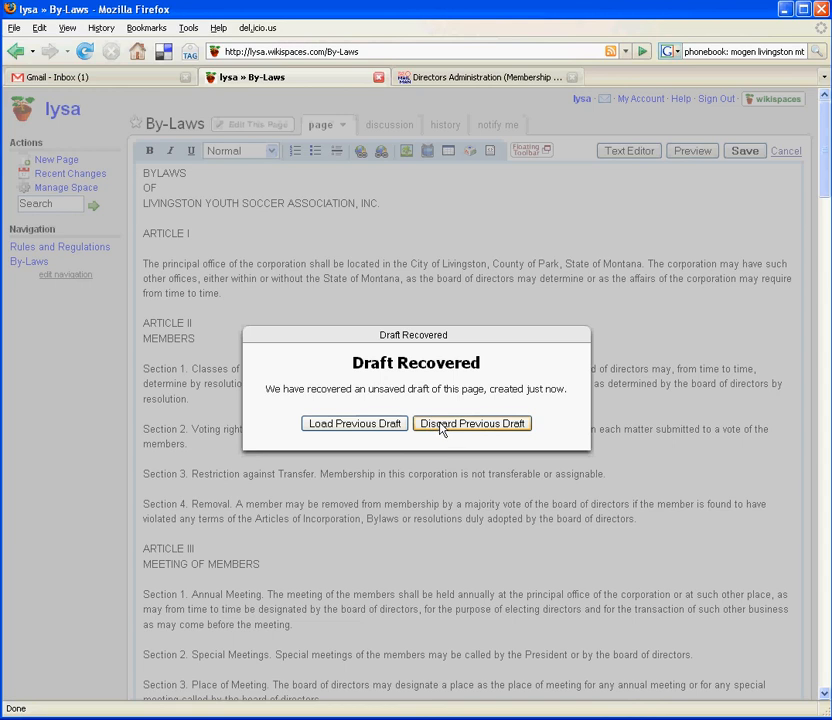
left_click(472, 423)
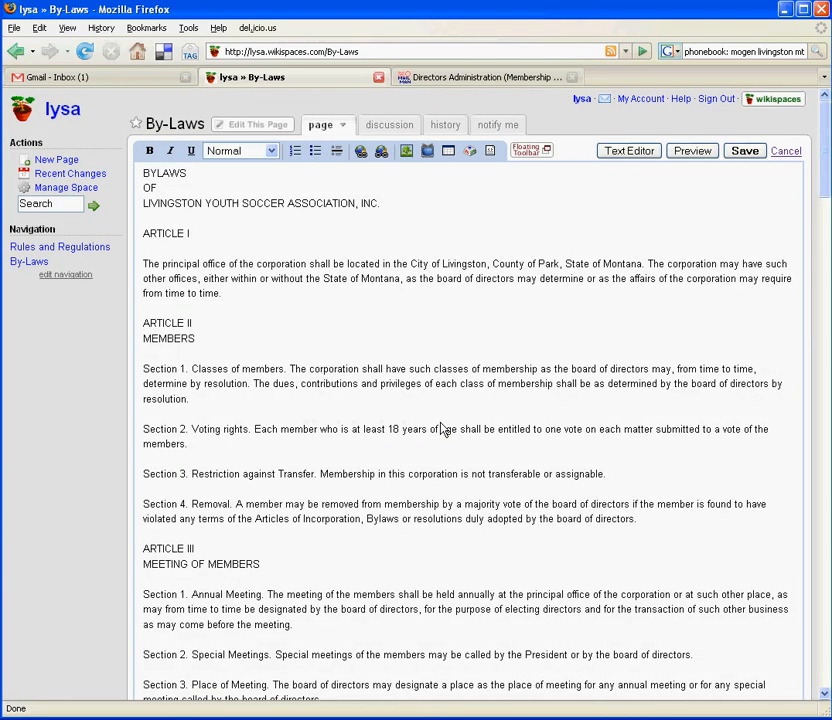
mouse_move(436, 410)
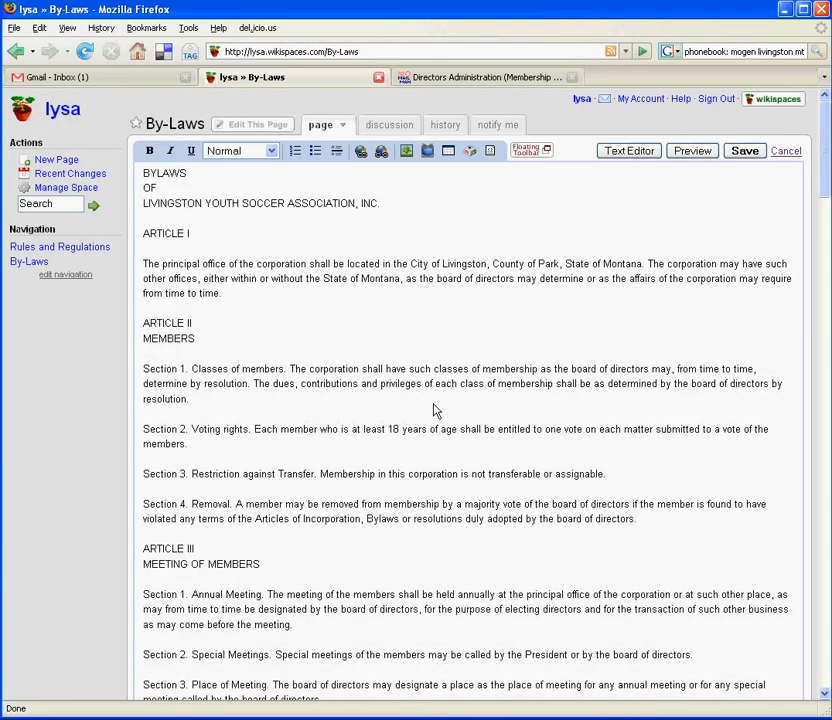
mouse_move(399, 326)
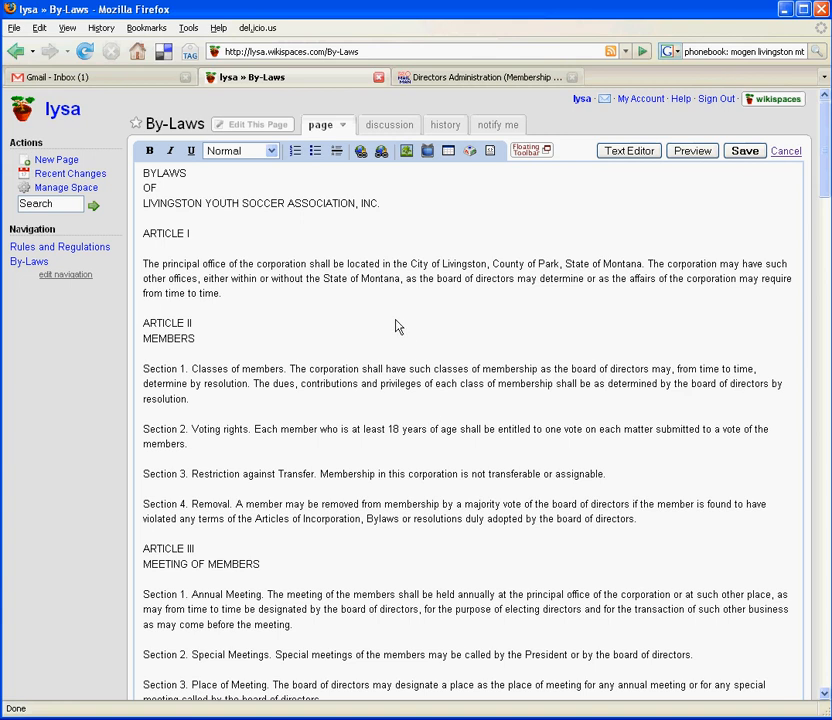
mouse_move(286, 247)
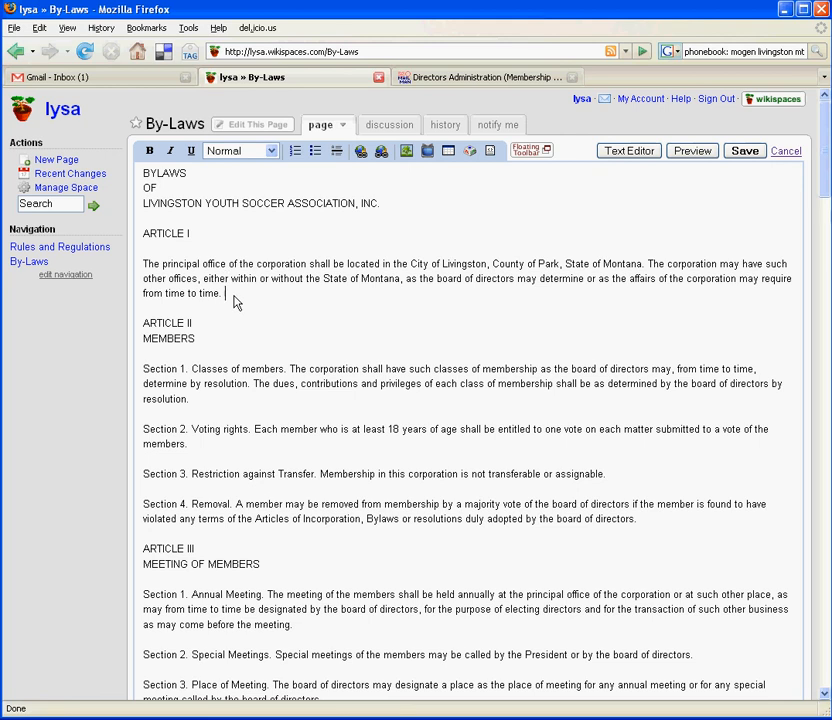
Append a parenthetical note giving people named John total veto power to Article I.
type("(Allow all")
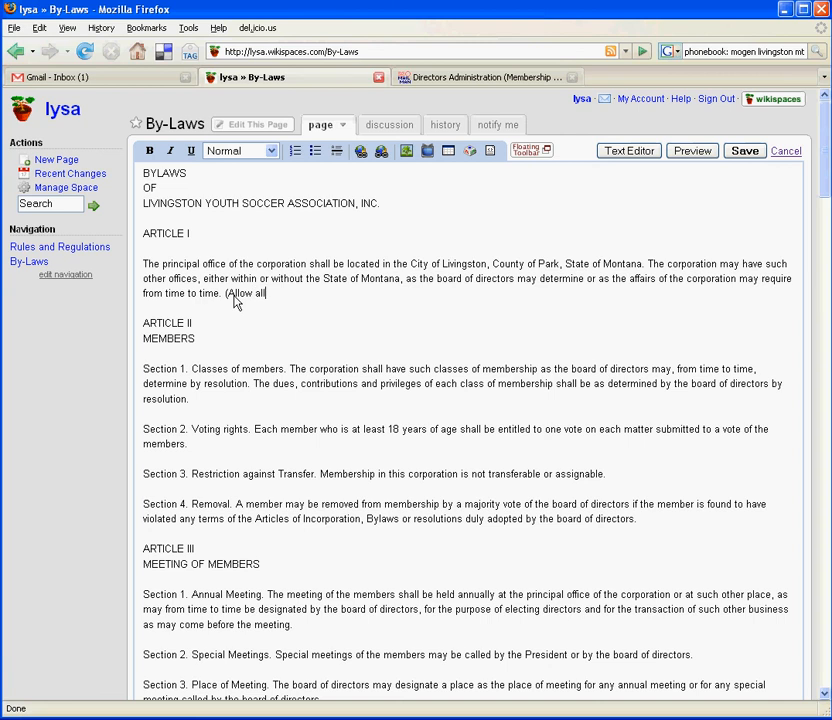
type("people")
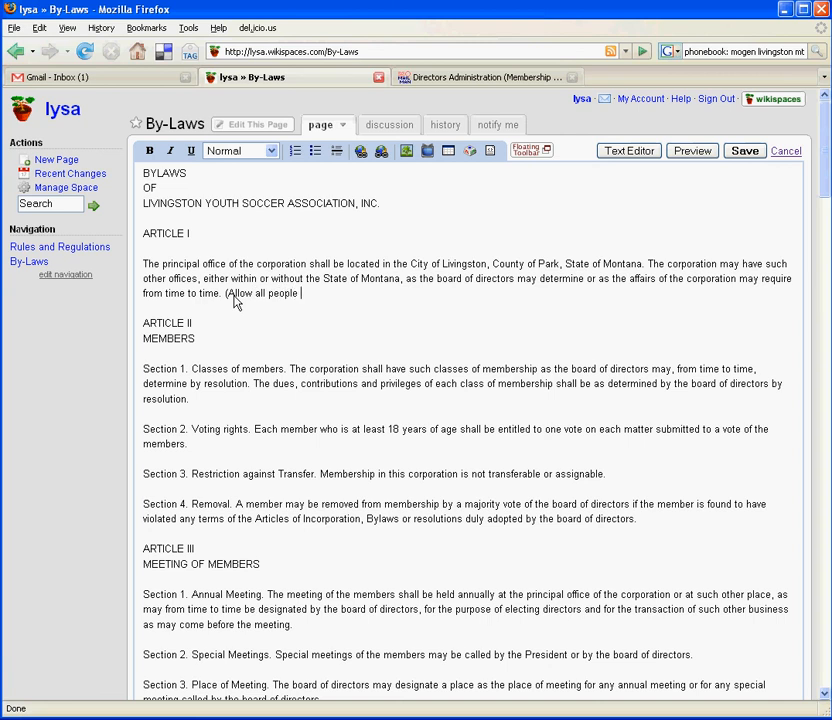
type("named John")
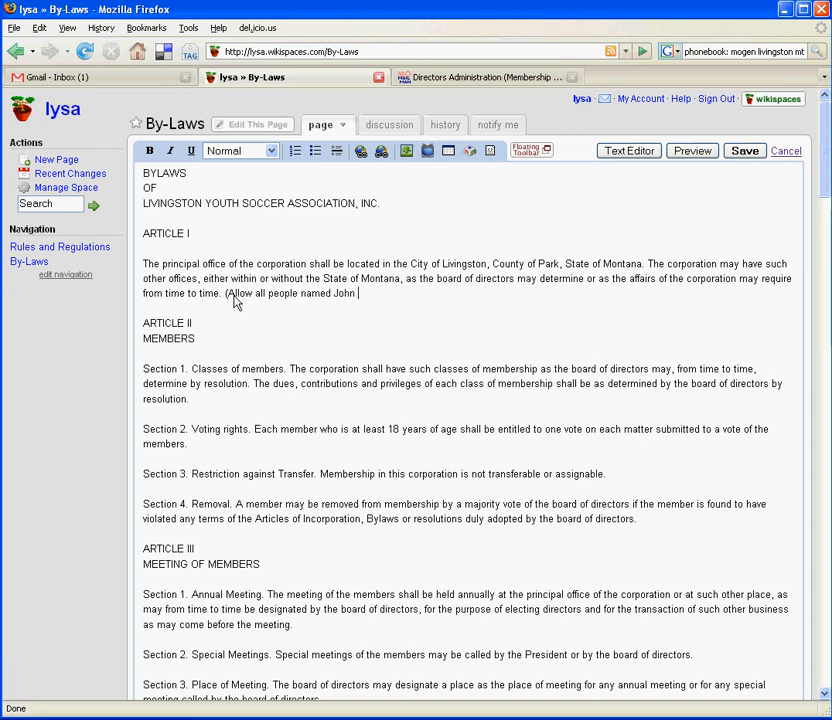
type("to have total veto")
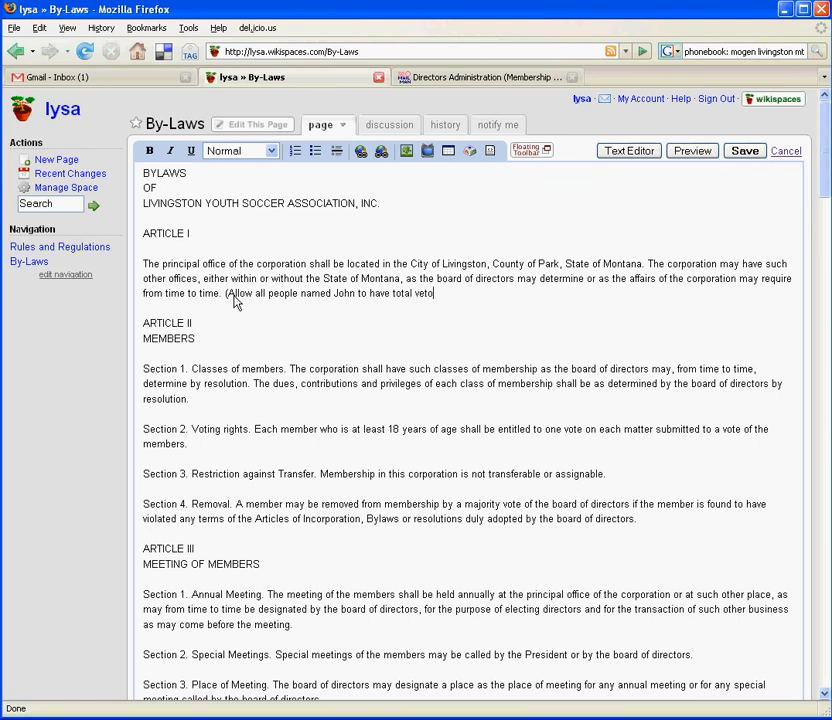
type("power.")
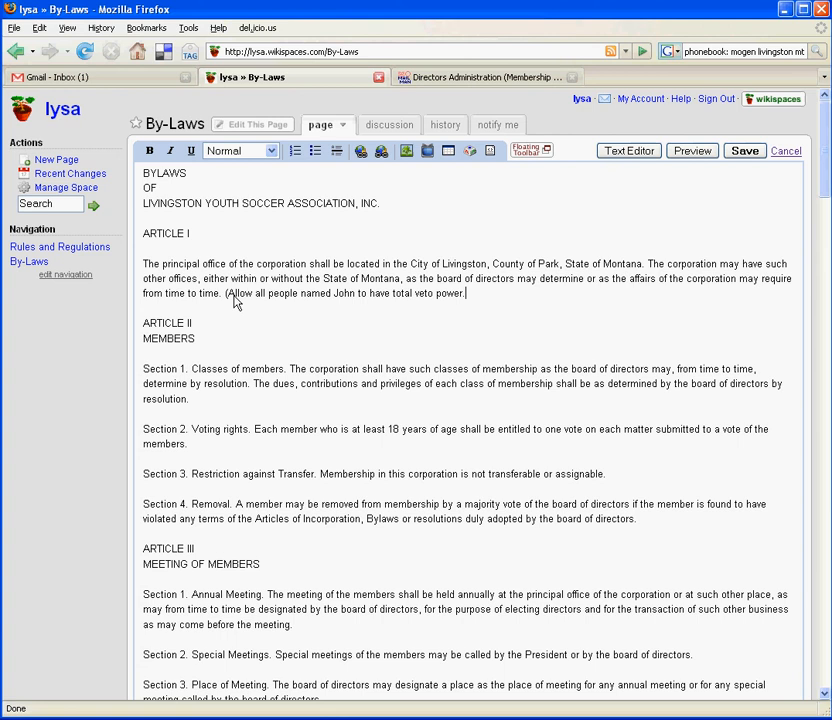
type("..)")
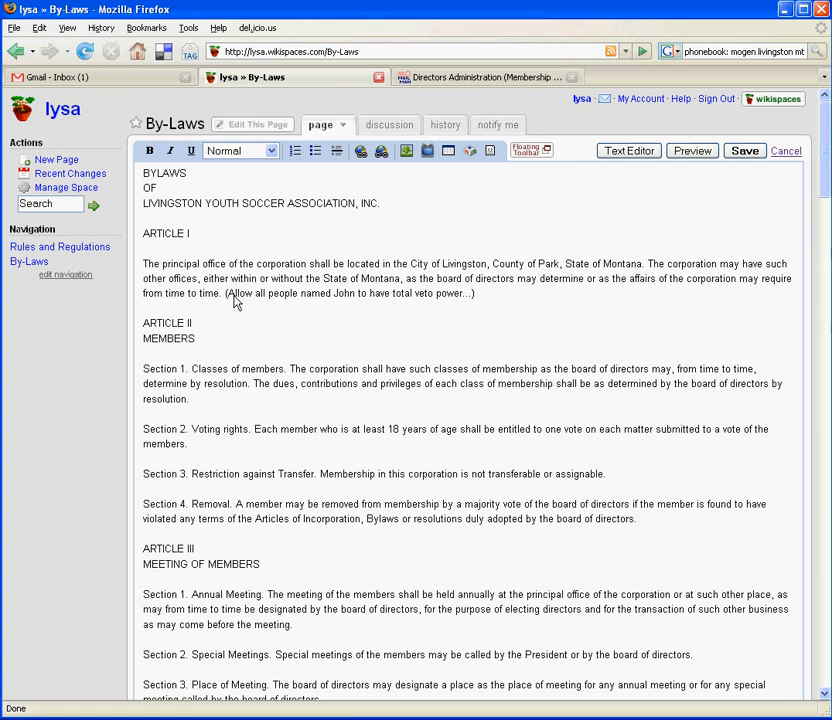
mouse_move(291, 296)
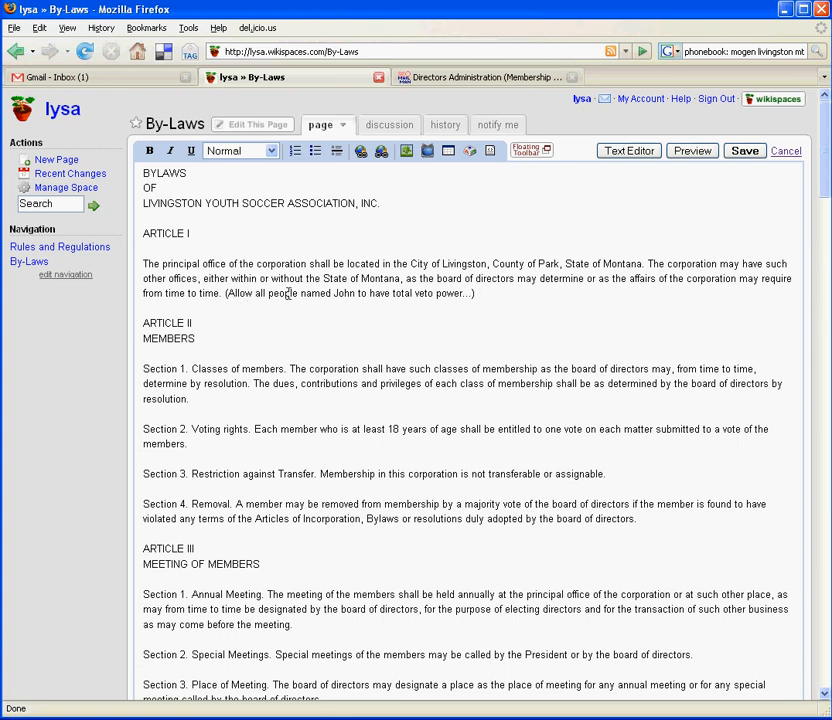
mouse_move(323, 287)
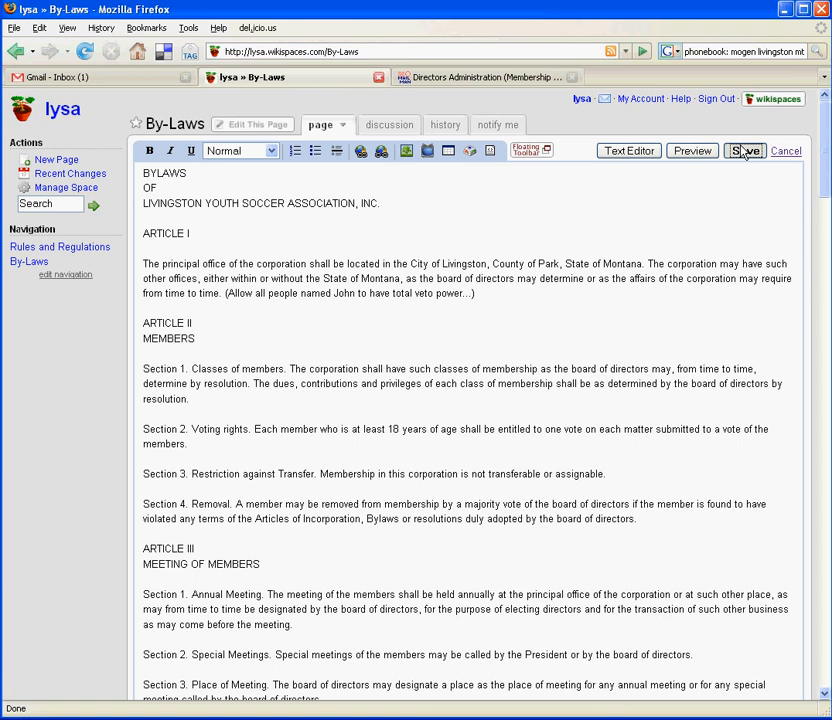
Save the By-Laws edit so Article I shows the John veto-power note.
left_click(745, 151)
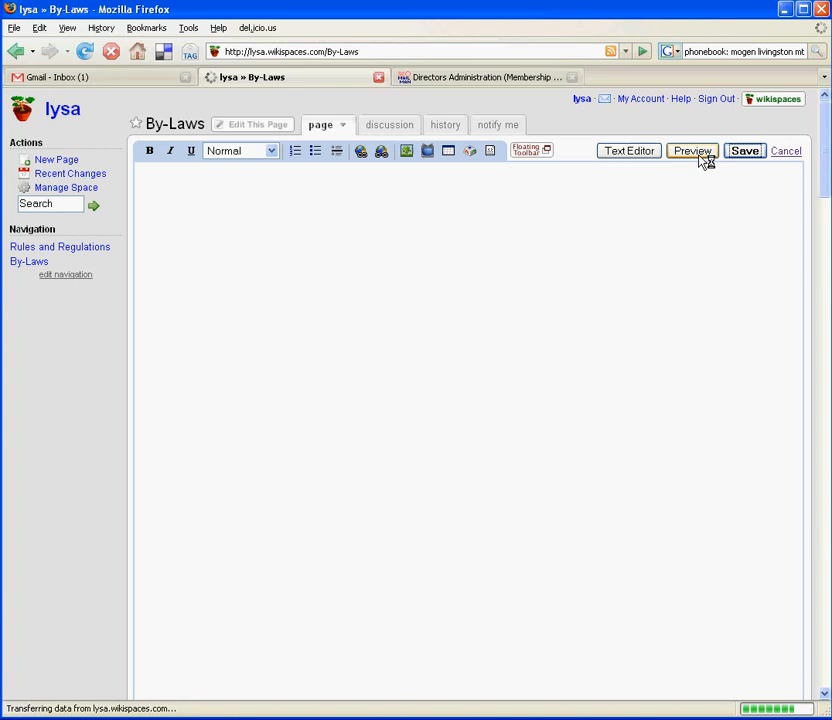
left_click(746, 151)
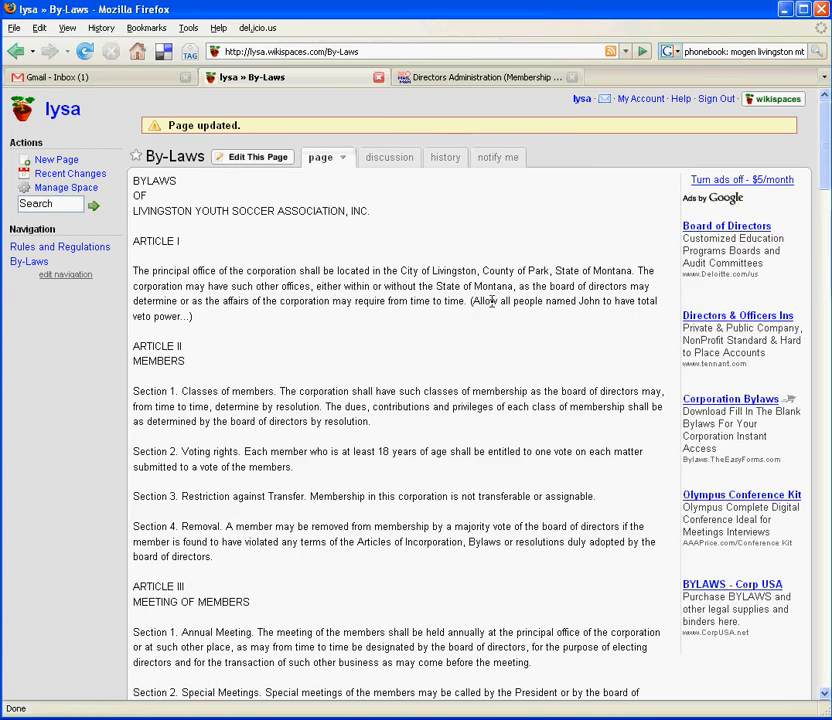
mouse_move(320, 308)
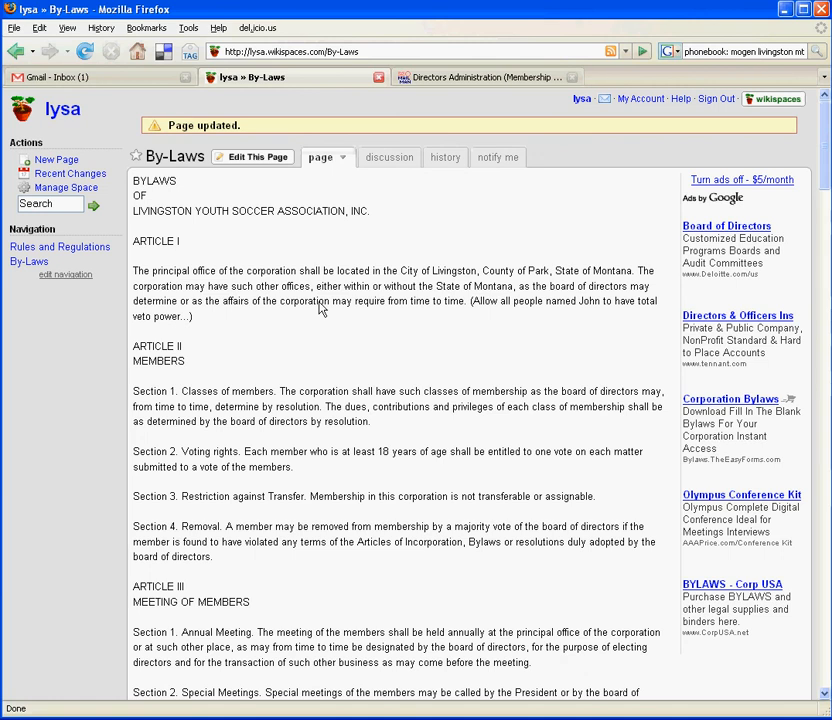
left_click(389, 157)
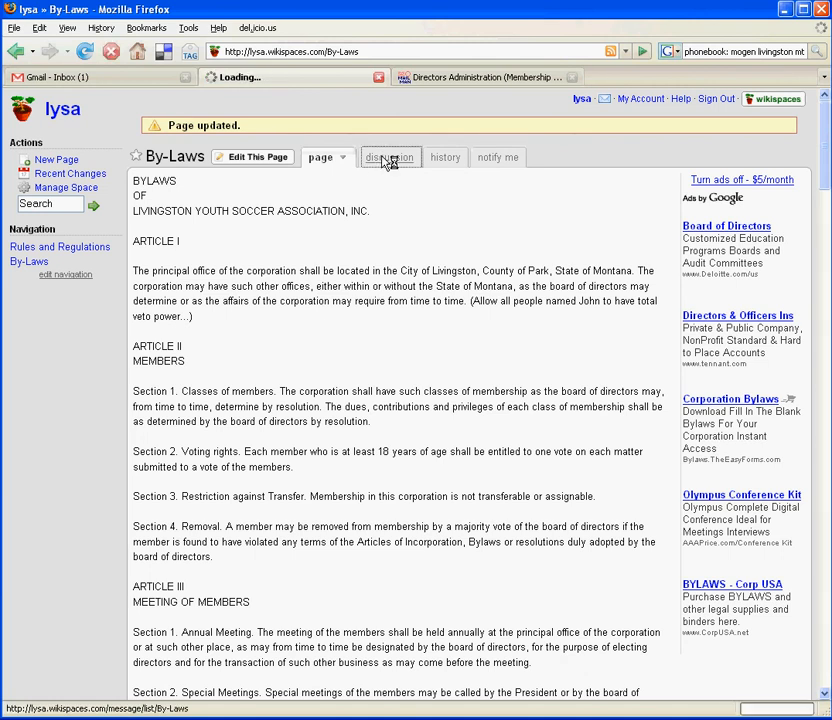
Post 'John and veto power' asking what everyone thinks of the changes, calling them essential.
left_click(389, 157)
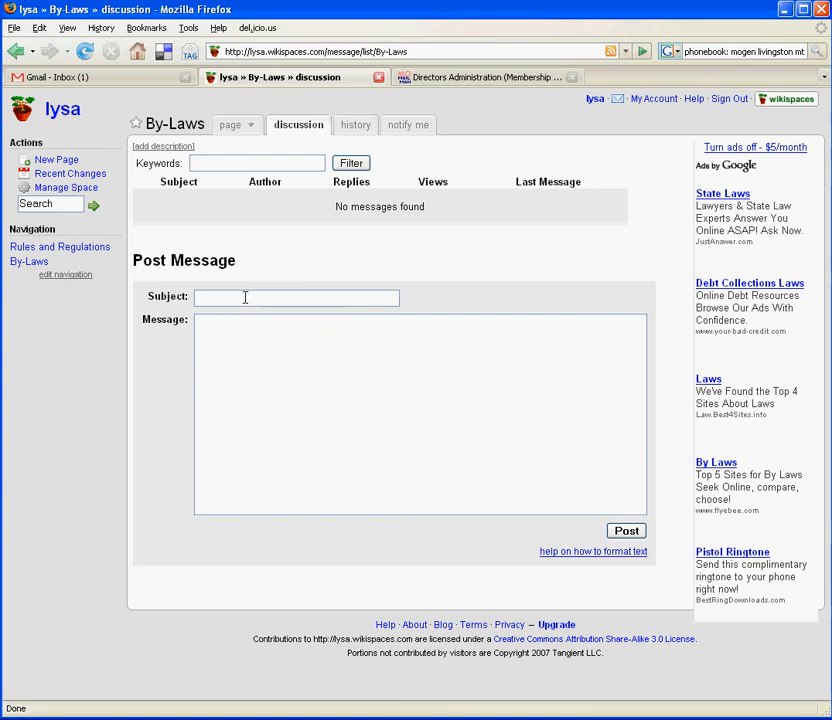
type("John and ye")
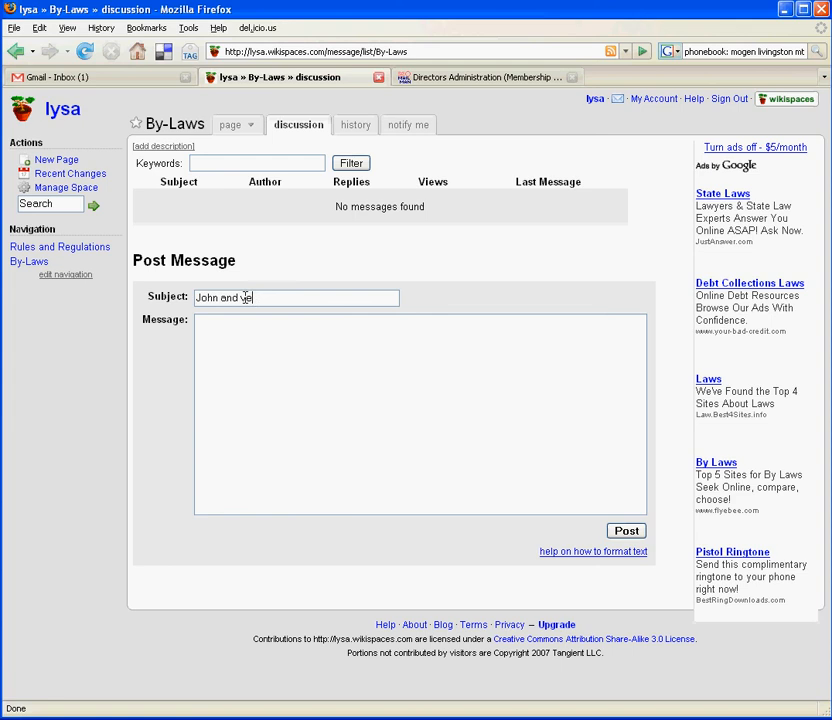
type("to power")
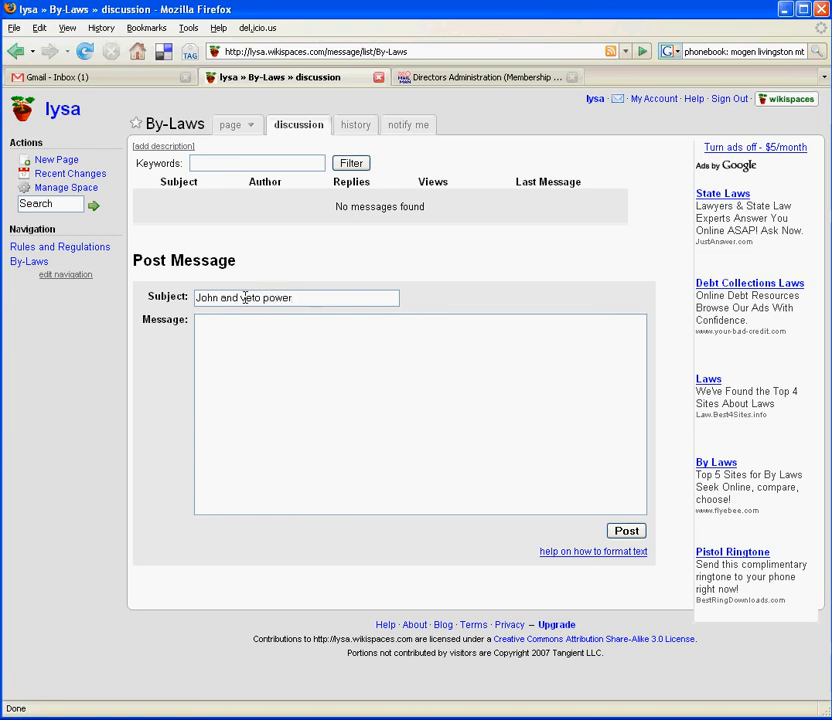
type("What did you g")
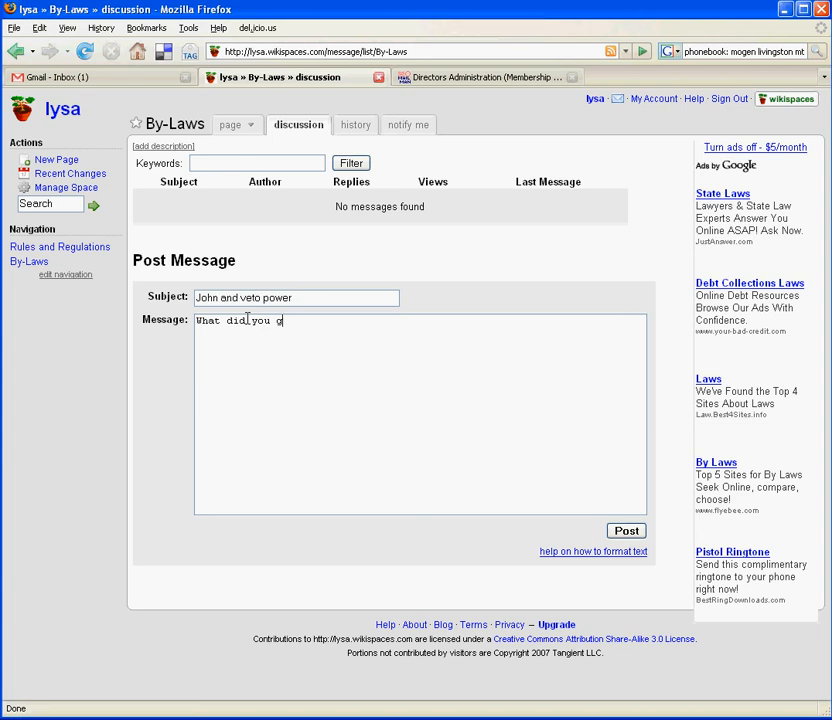
type("uys think of")
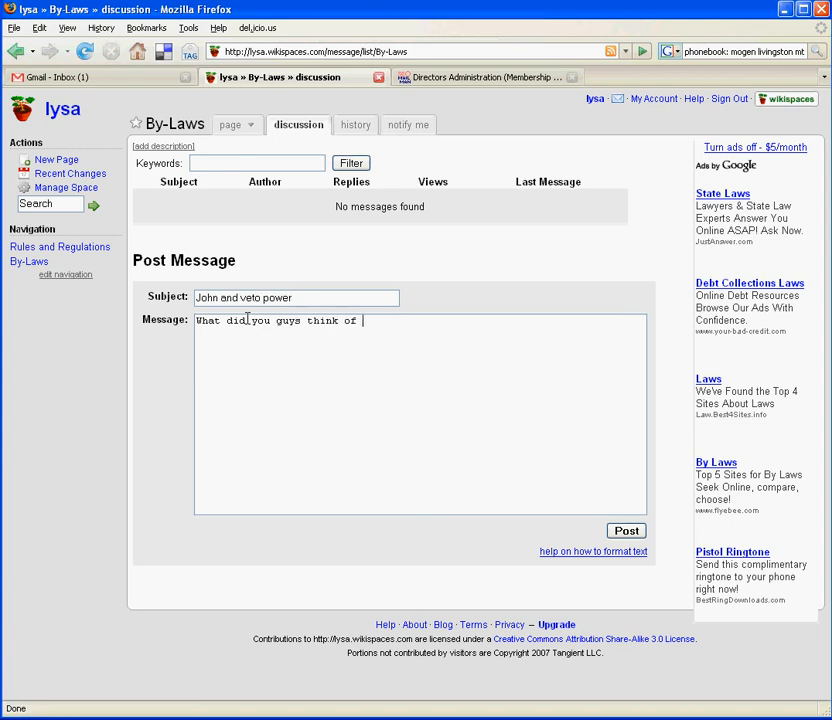
type("my changes")
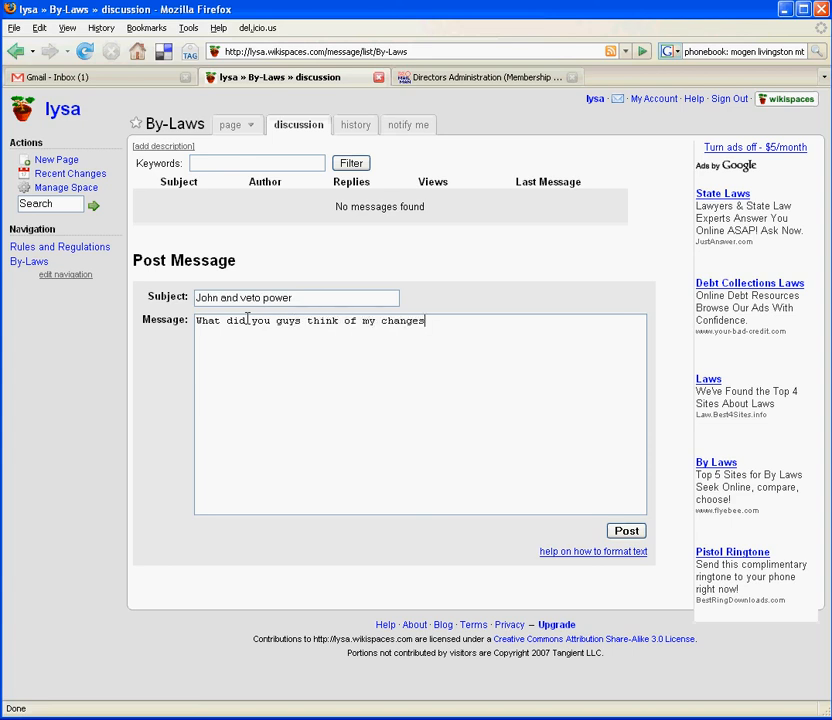
type(". I'm p")
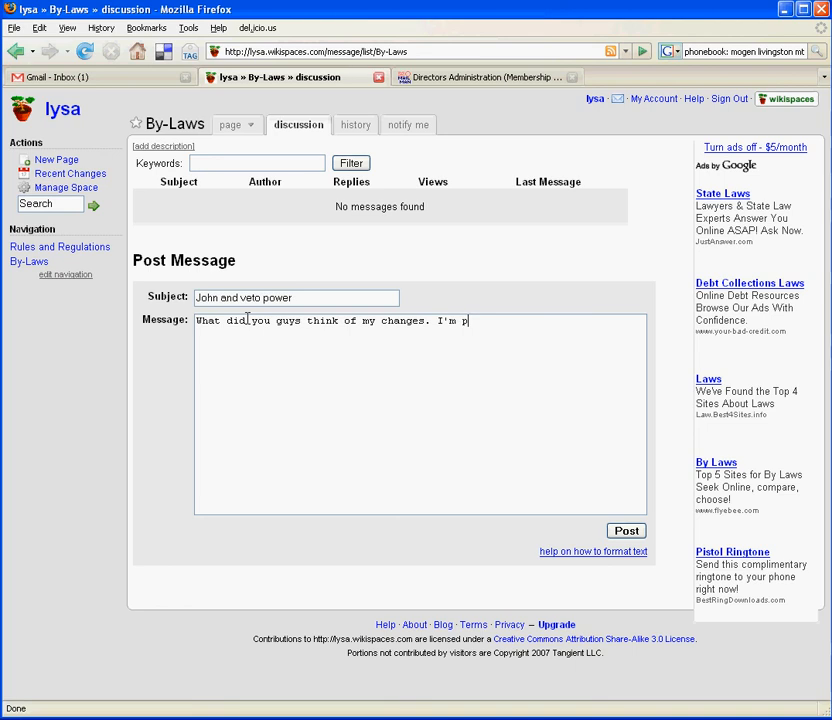
type("retty sure th")
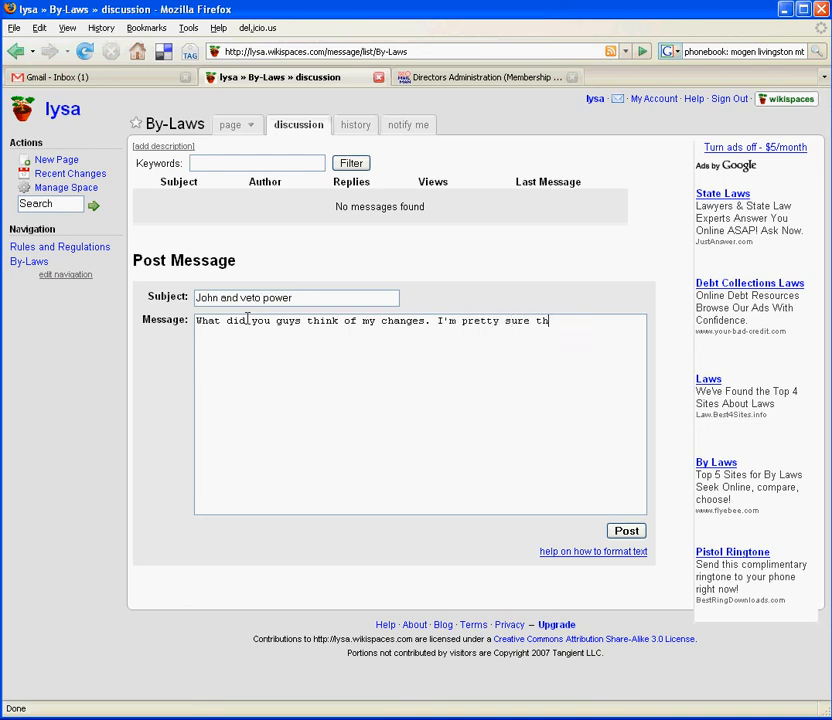
type("ey are essential to the health of our")
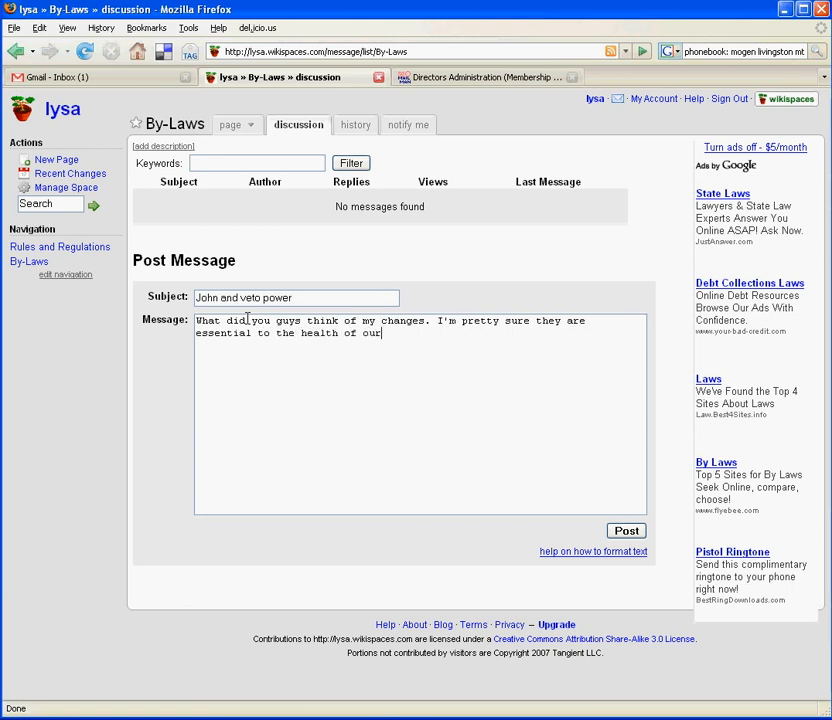
type("organization")
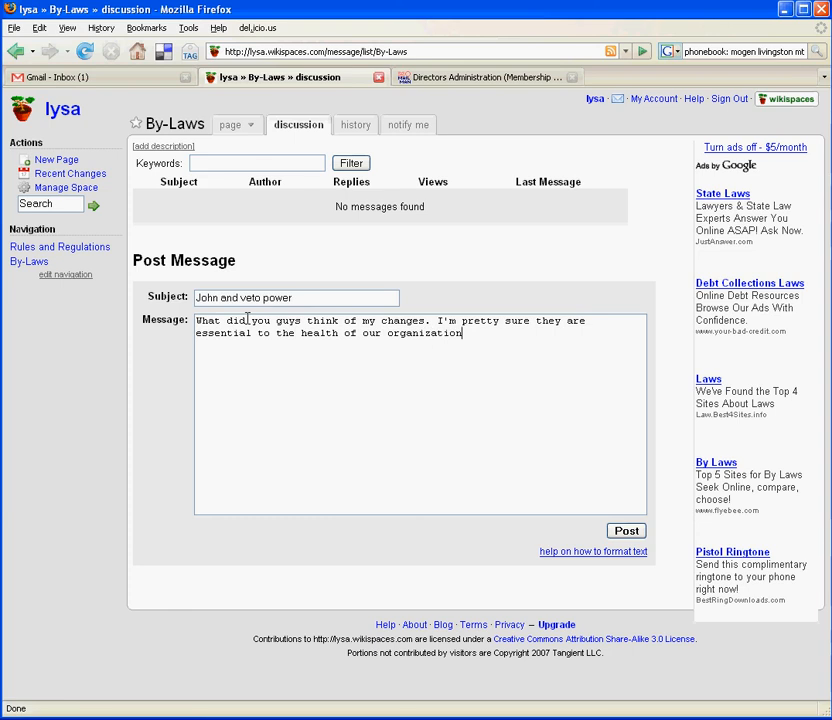
type("....")
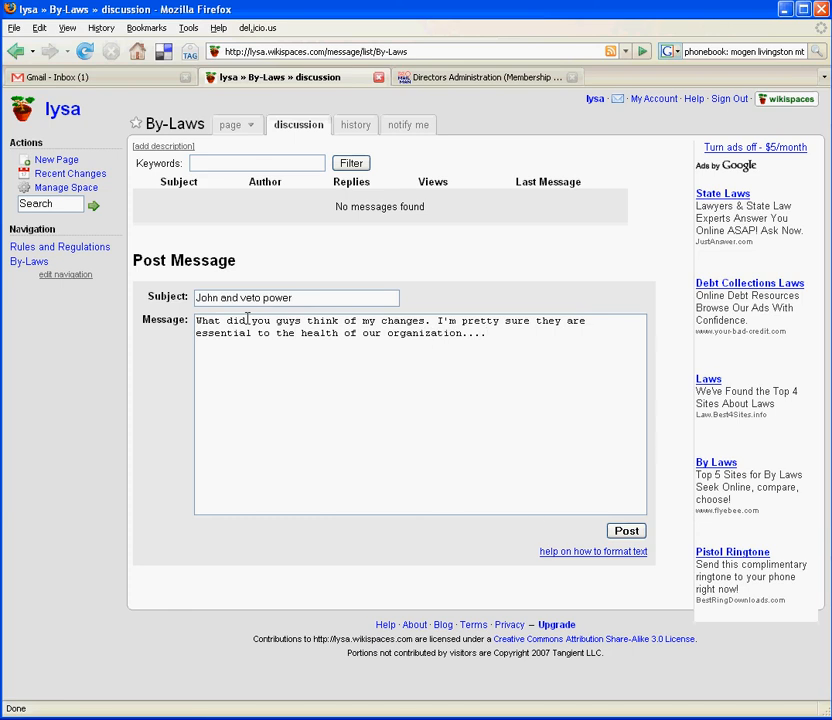
left_click(626, 530)
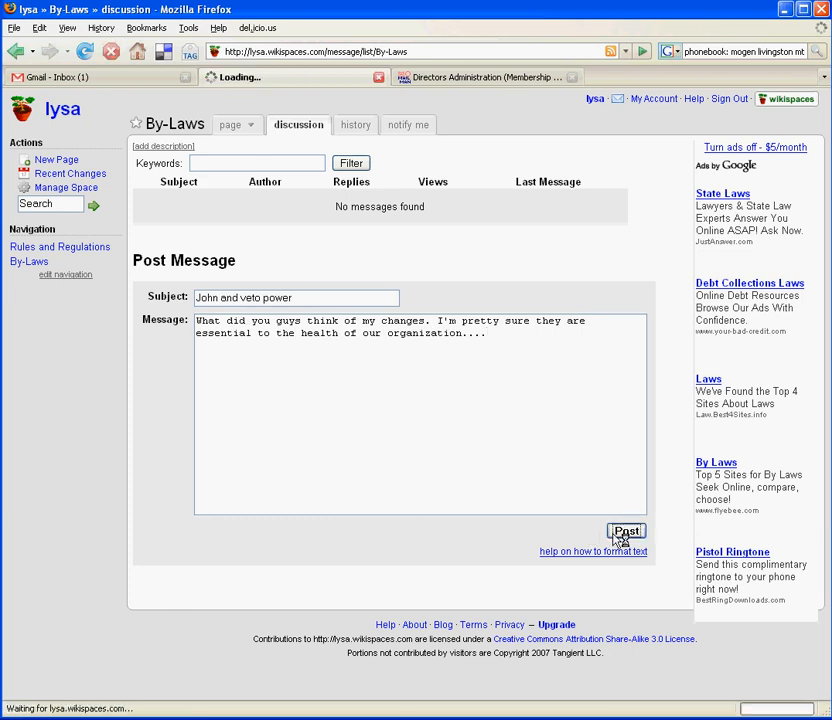
left_click(627, 529)
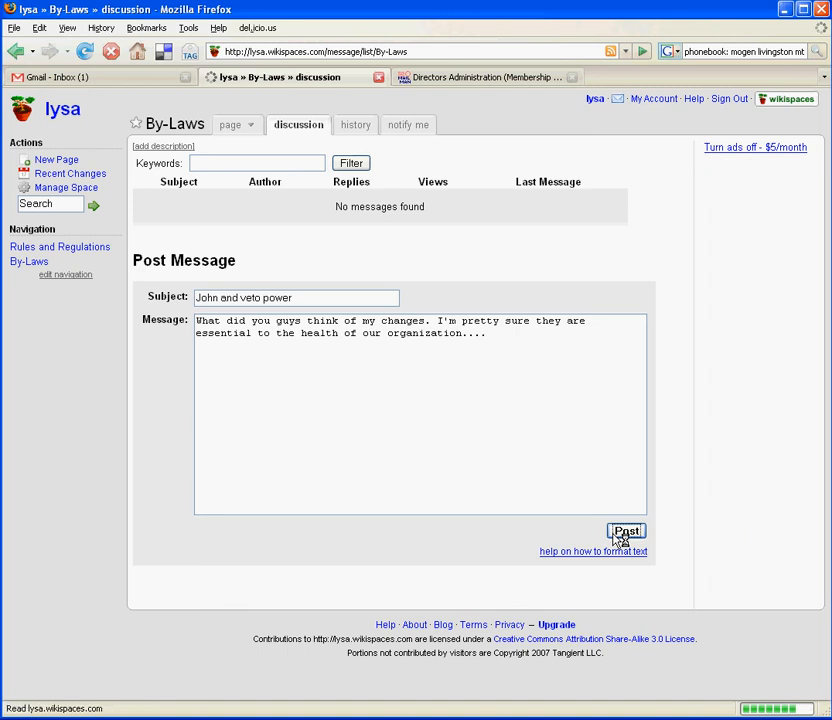
Confirm 'John and veto power' appears in the By-Laws discussion thread list.
left_click(629, 532)
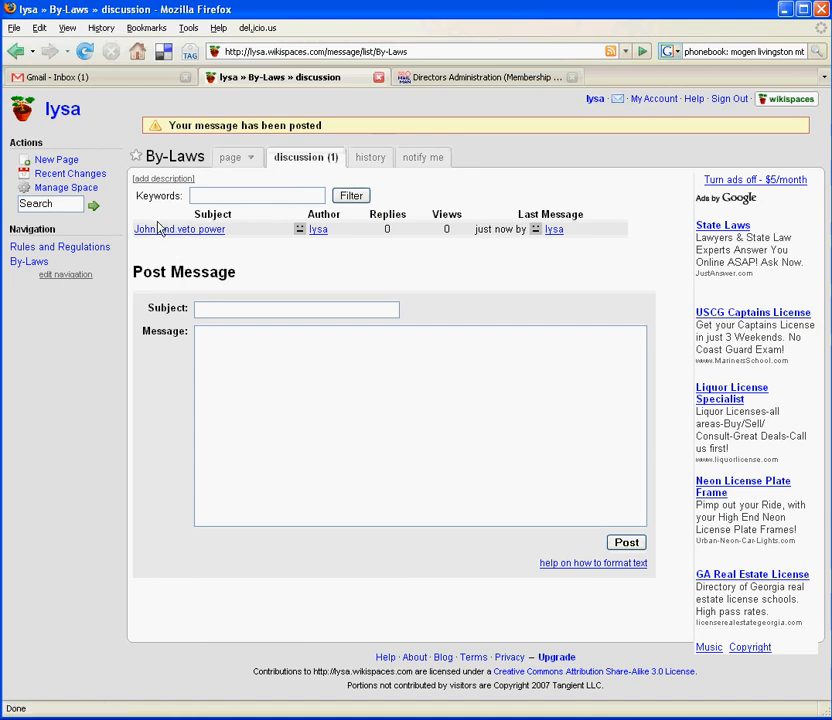
mouse_move(210, 235)
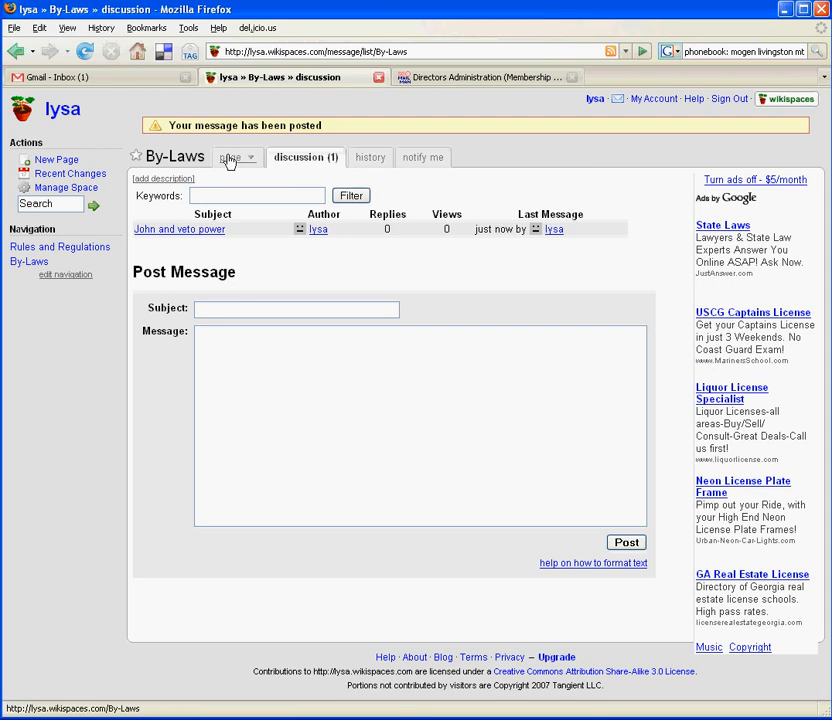
mouse_move(234, 168)
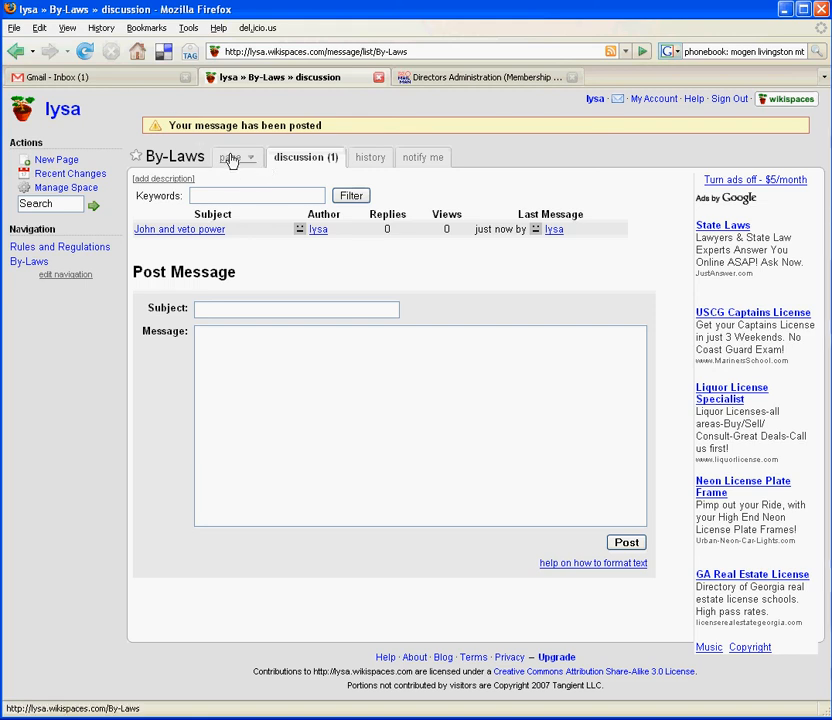
left_click(233, 157)
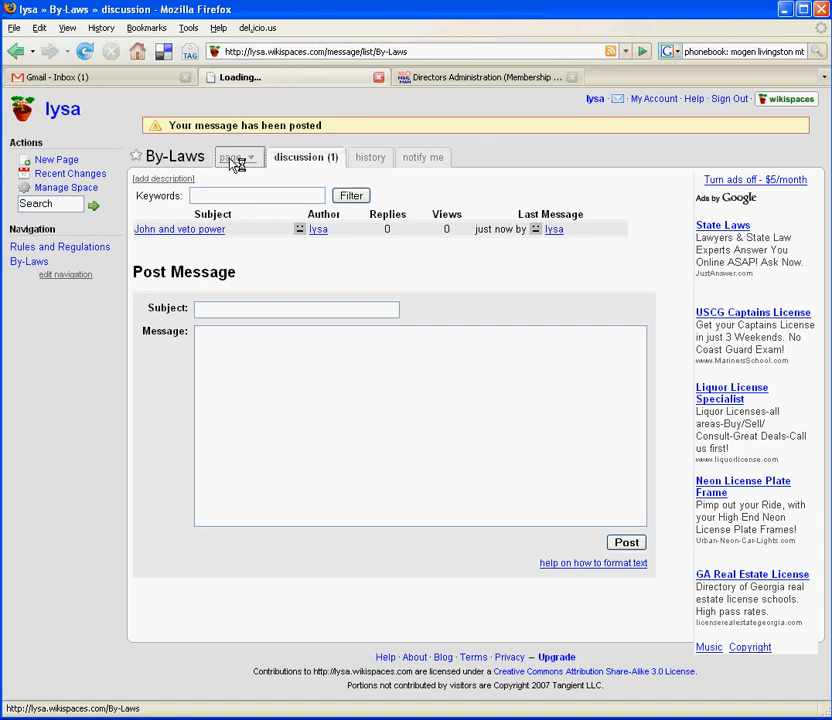
View the By-Laws page with the John veto note, then bring up its revision history.
left_click(233, 157)
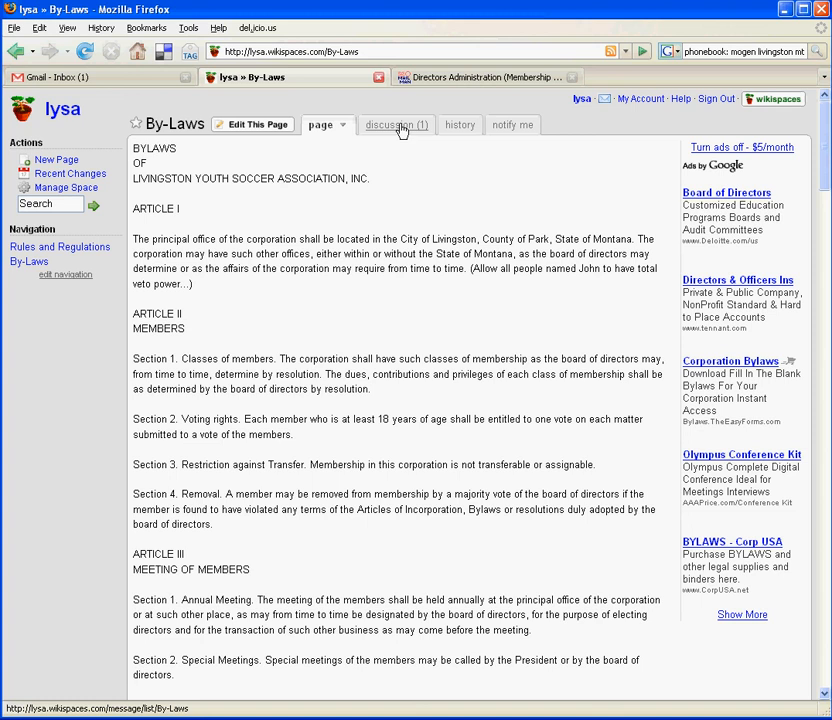
mouse_move(429, 134)
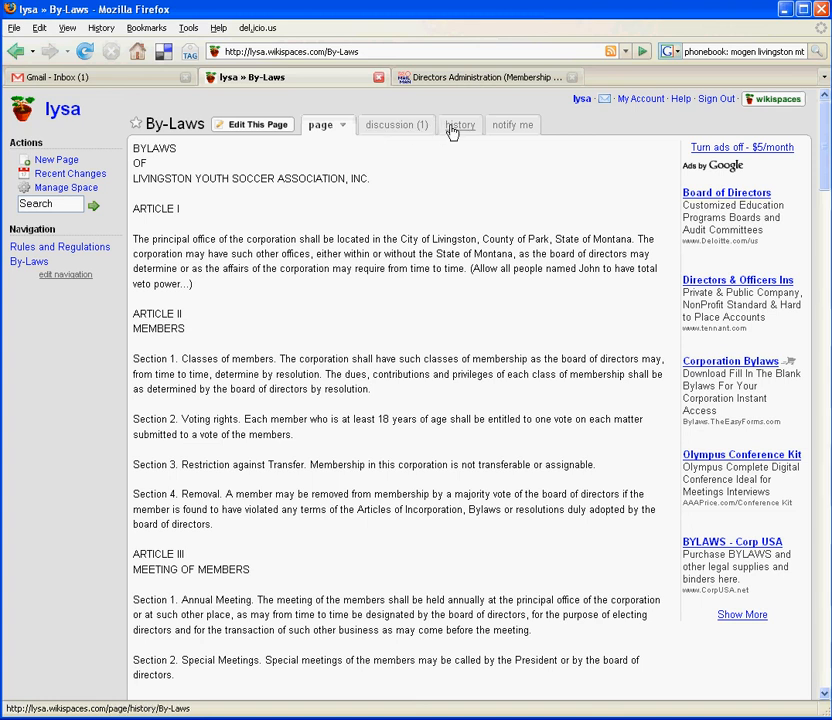
left_click(460, 124)
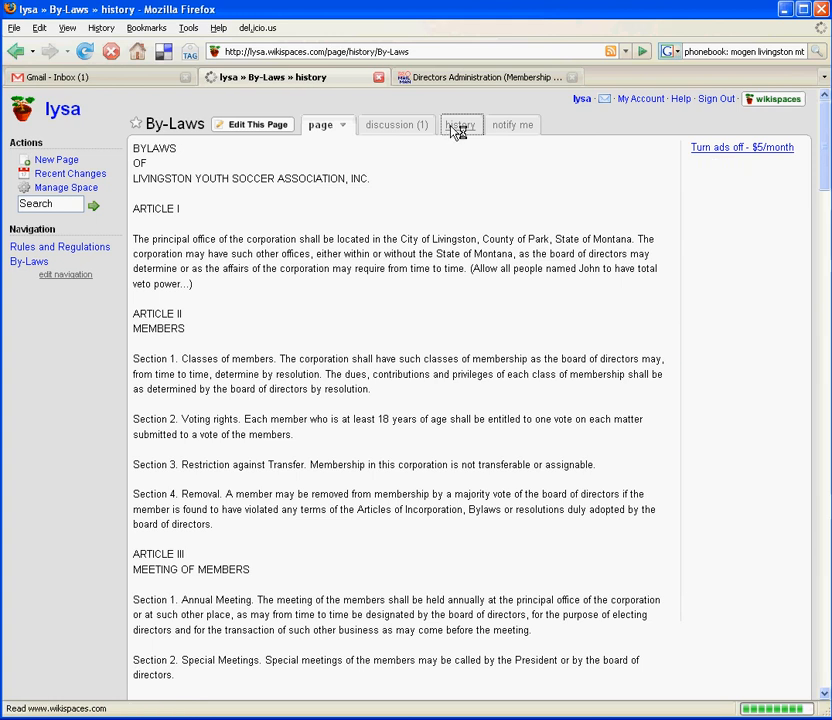
Review the By-Laws history of the Sep 19 and Sep 20, 2007 revisions, then return to discussion.
left_click(461, 124)
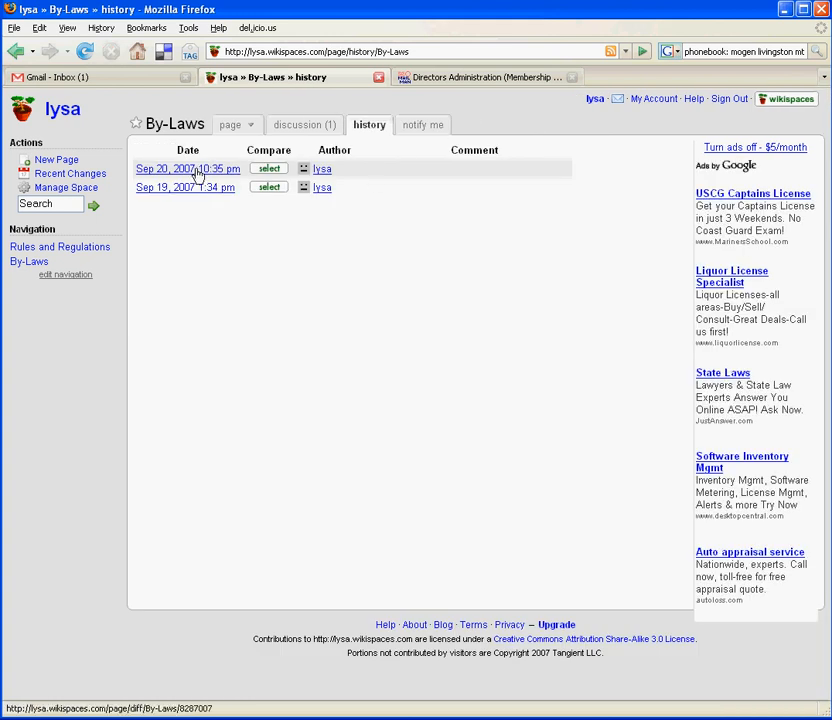
mouse_move(172, 191)
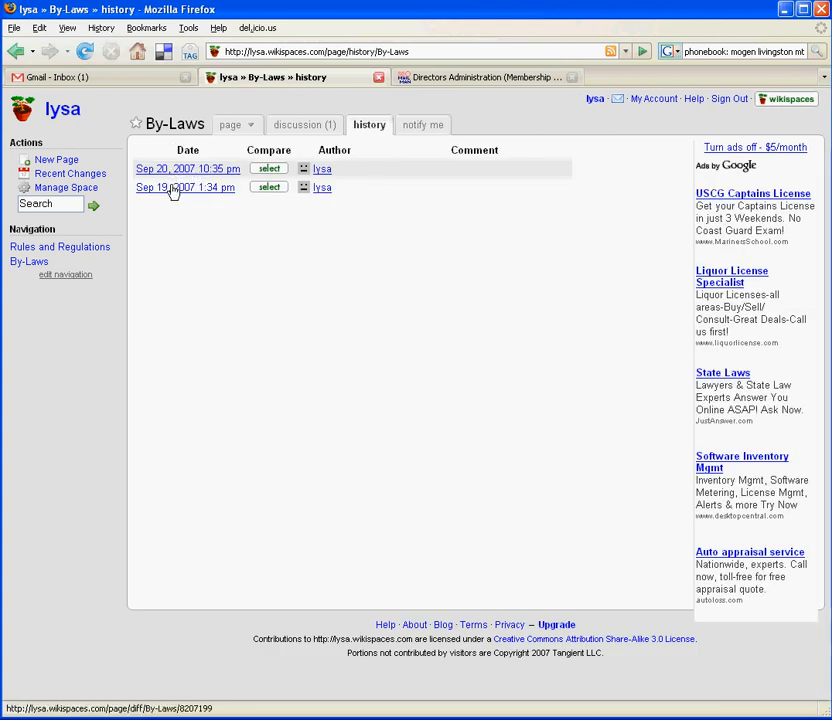
mouse_move(204, 199)
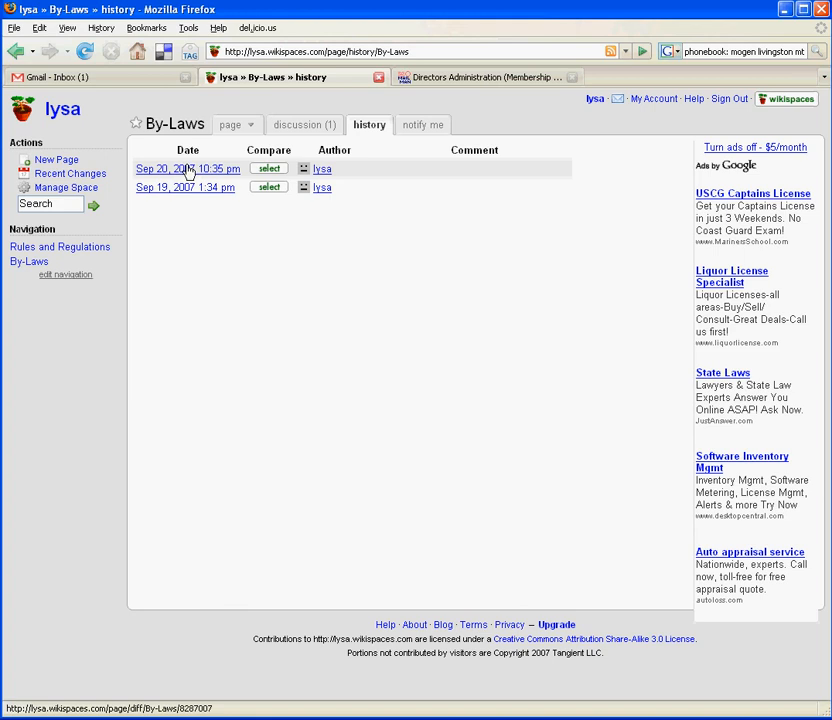
mouse_move(188, 172)
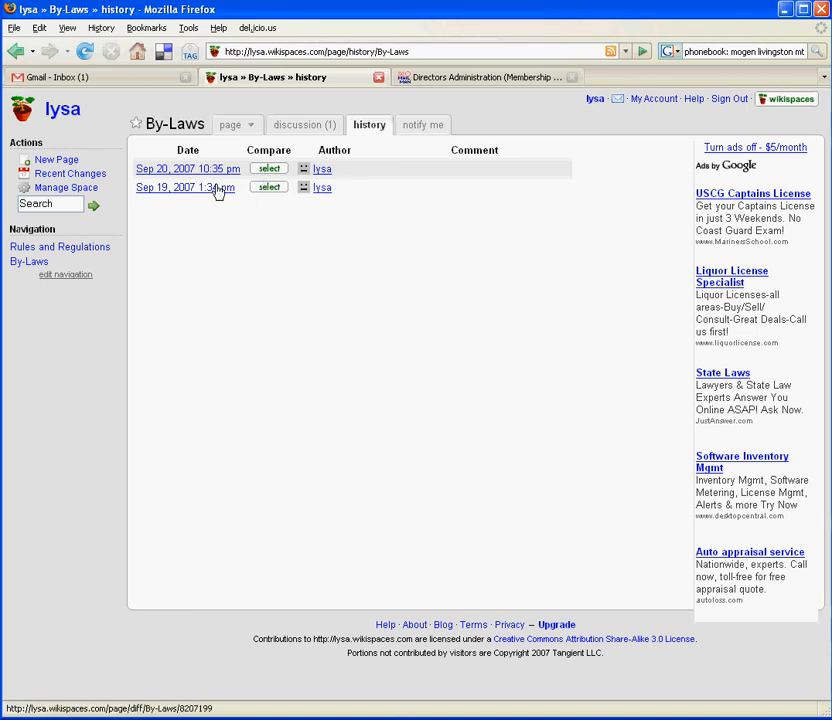
mouse_move(211, 194)
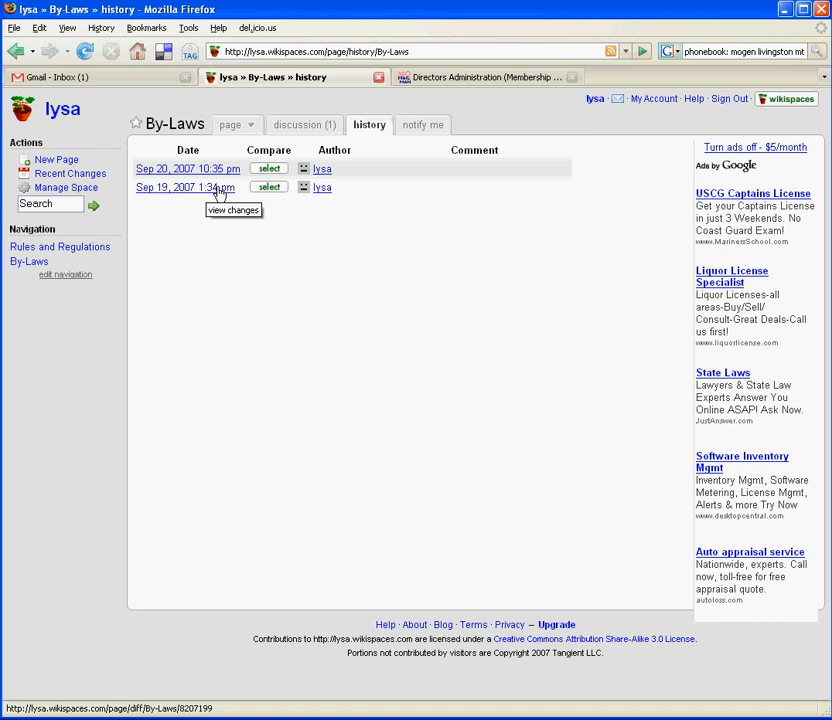
mouse_move(216, 172)
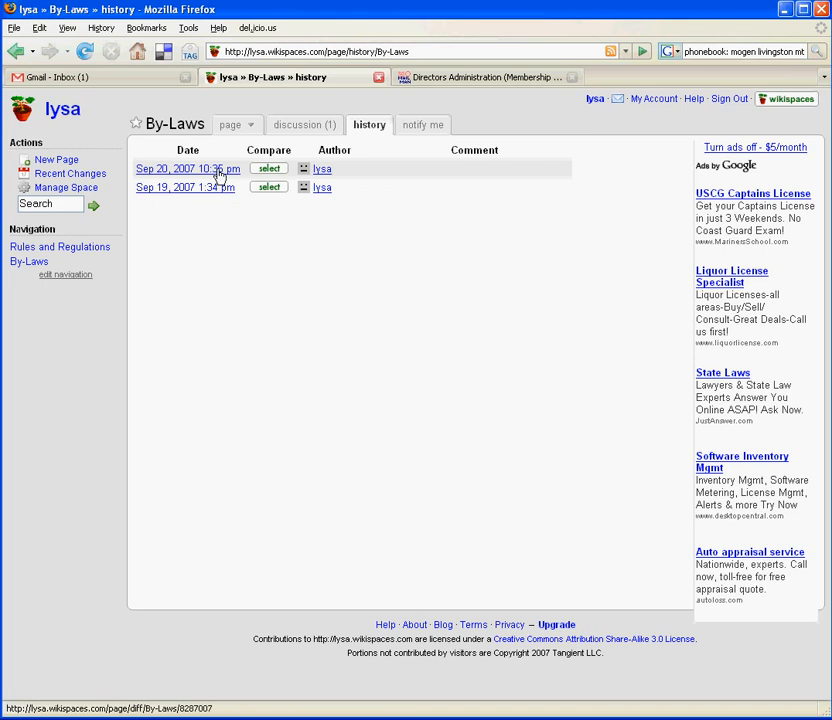
mouse_move(215, 179)
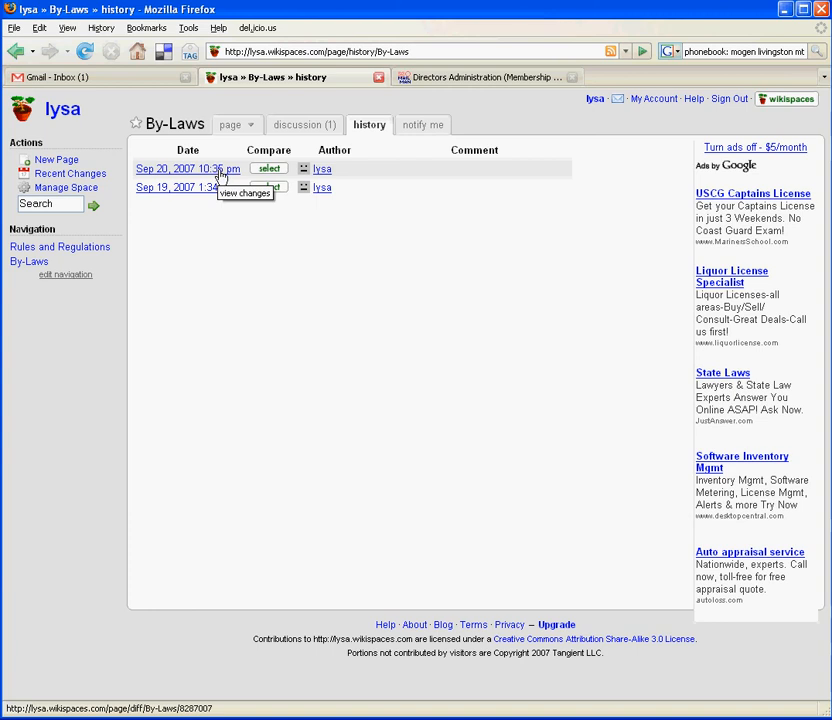
mouse_move(194, 188)
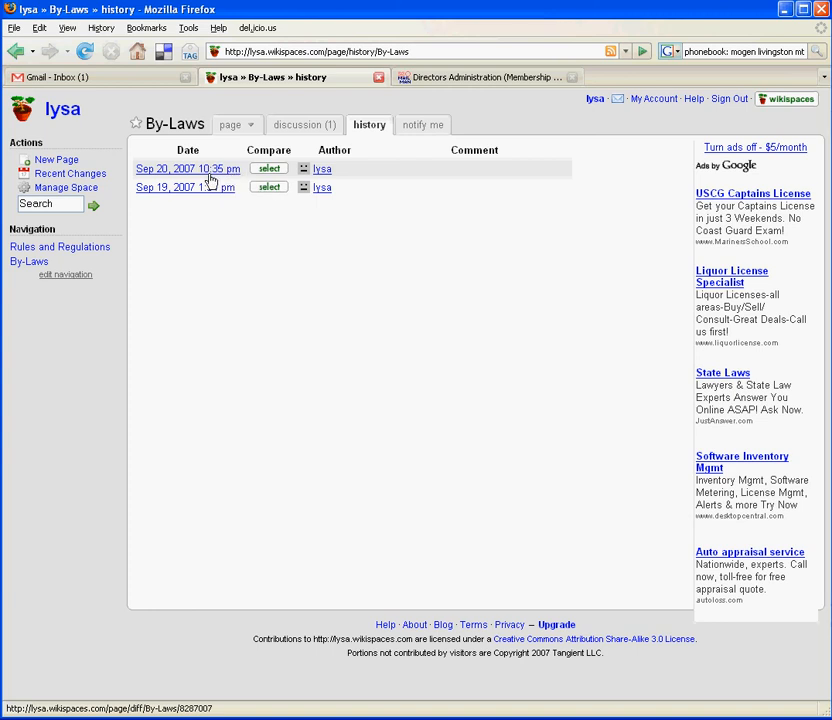
mouse_move(200, 188)
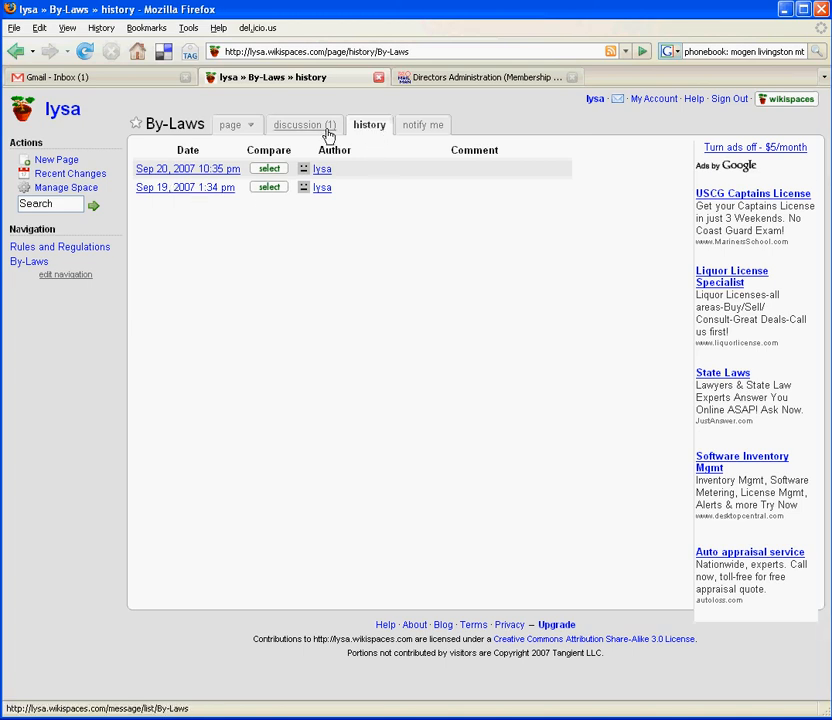
left_click(303, 124)
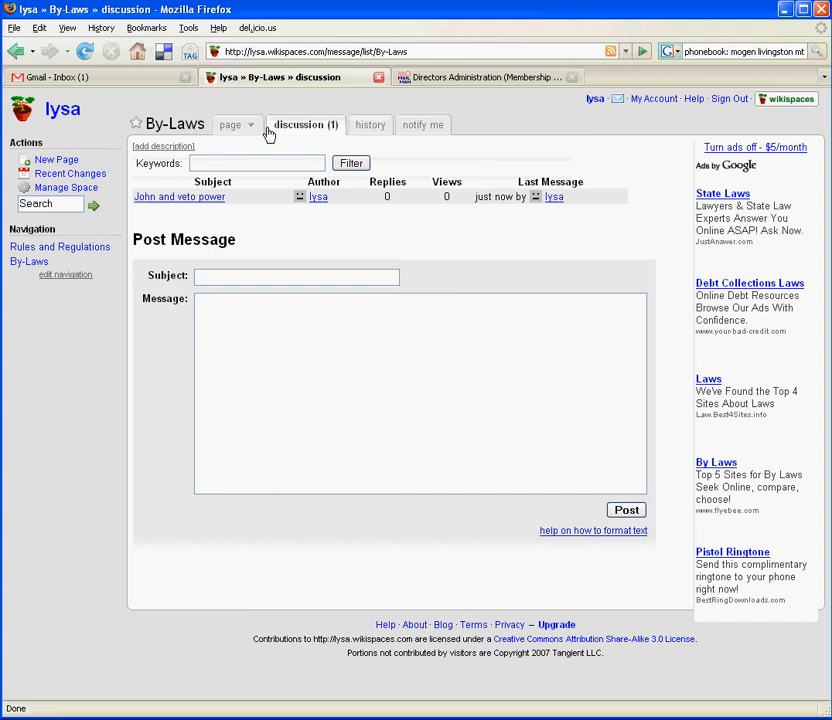
Return to the By-Laws page showing the John veto-power note in Article I.
left_click(231, 124)
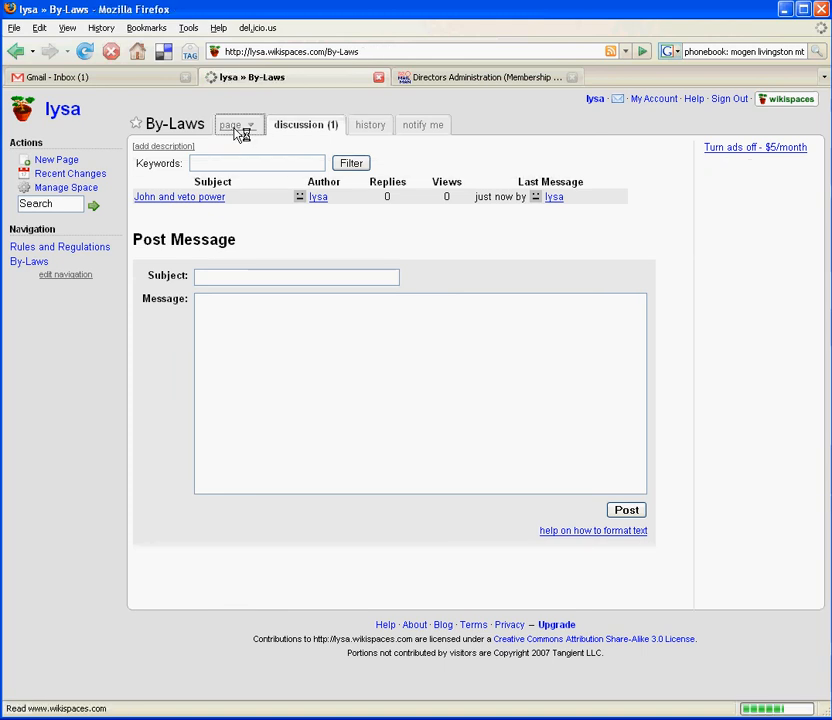
left_click(231, 124)
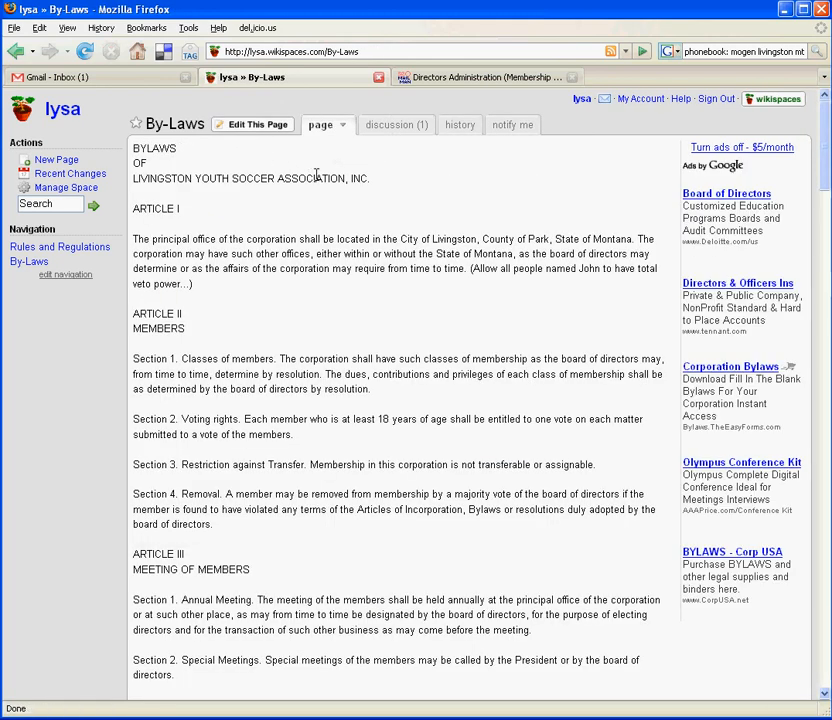
mouse_move(343, 199)
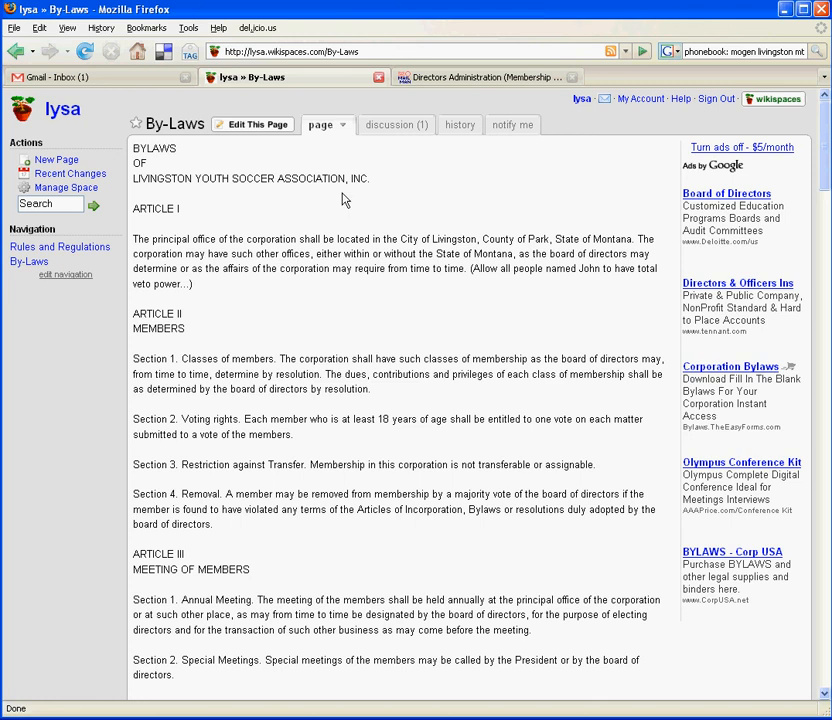
mouse_move(344, 206)
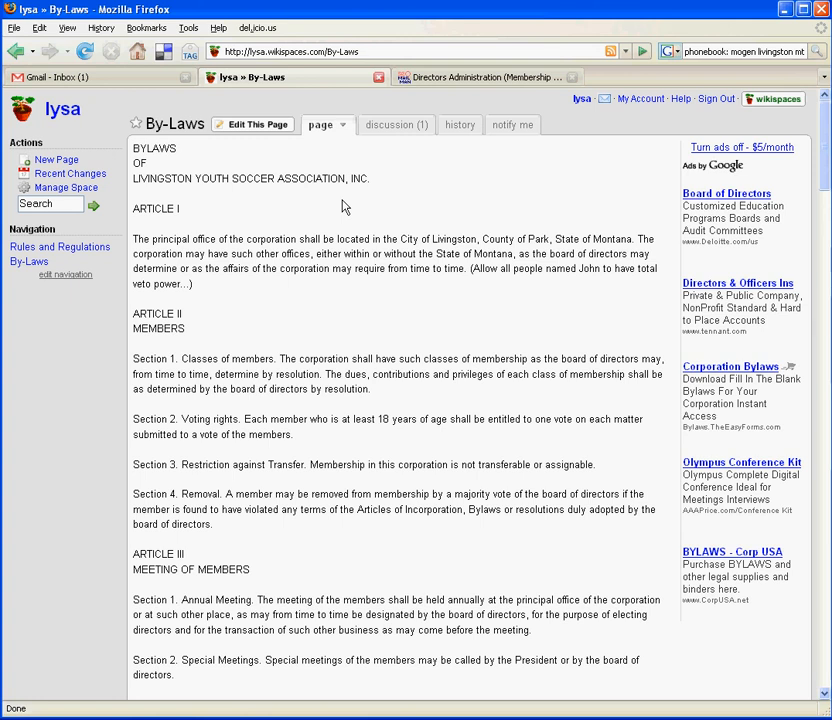
mouse_move(330, 253)
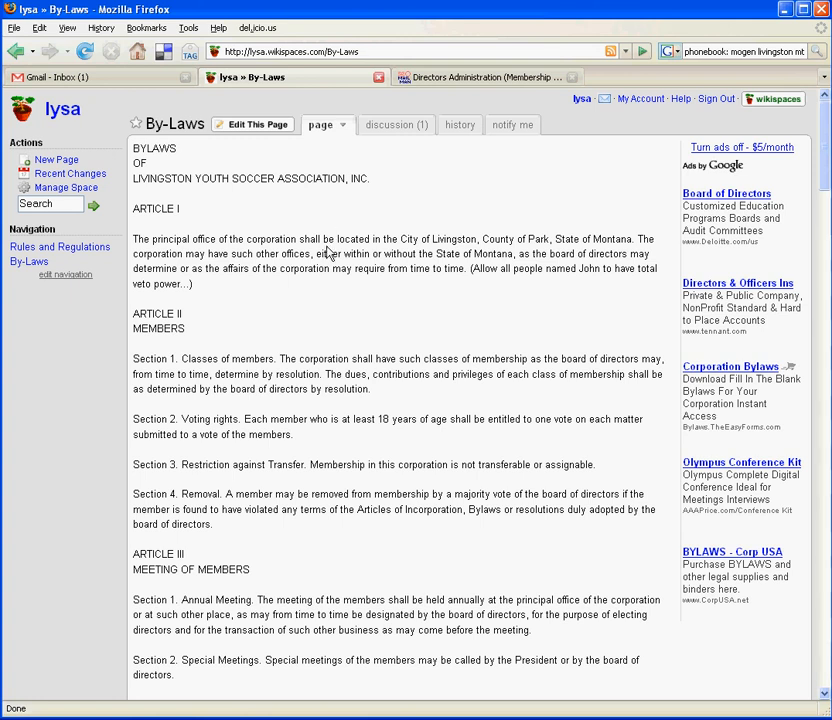